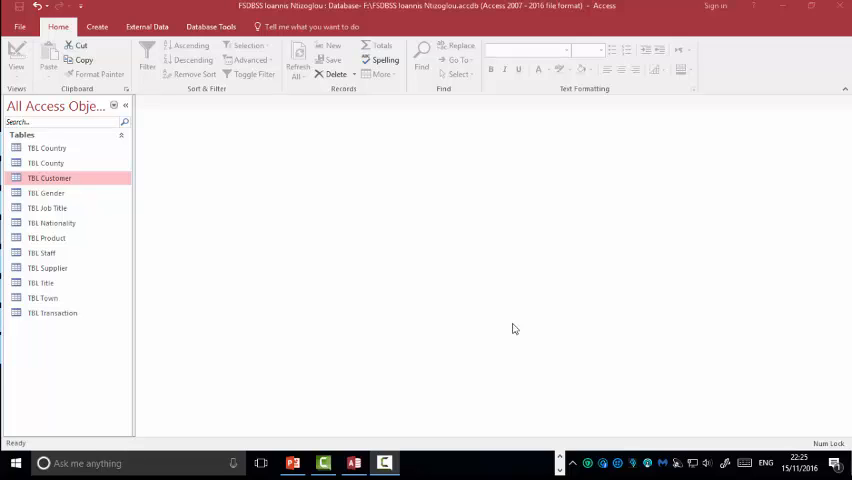
mouse_move(512, 332)
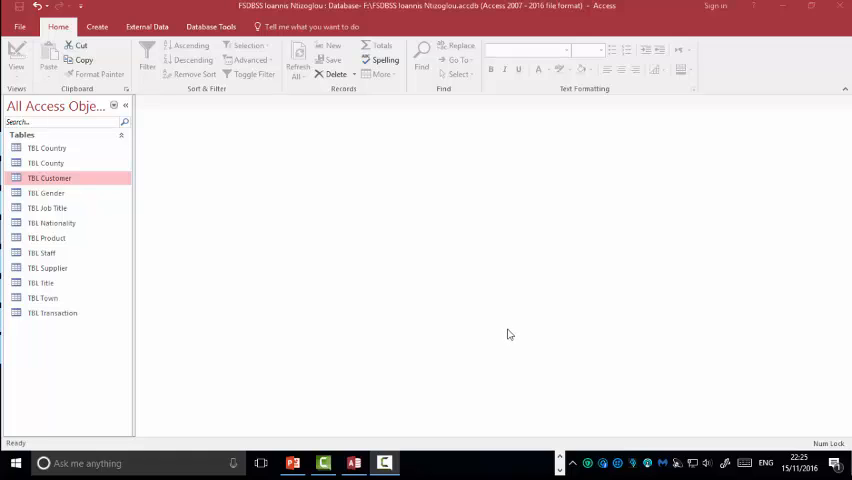
mouse_move(508, 336)
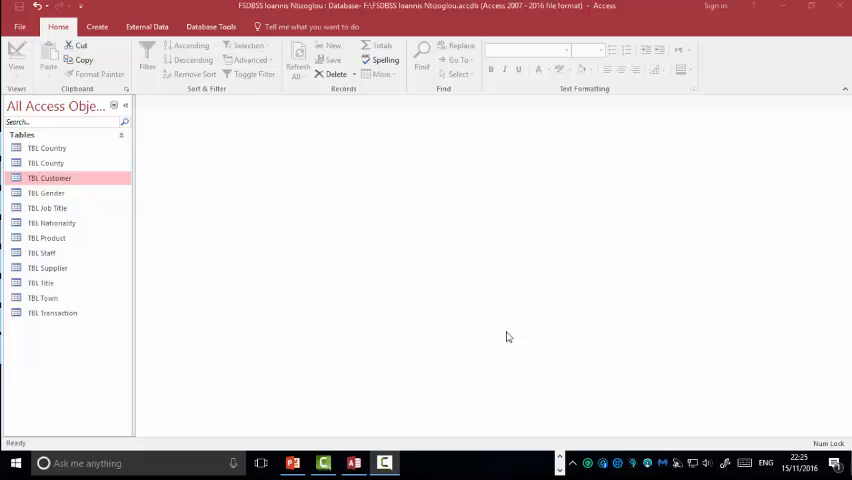
mouse_move(504, 344)
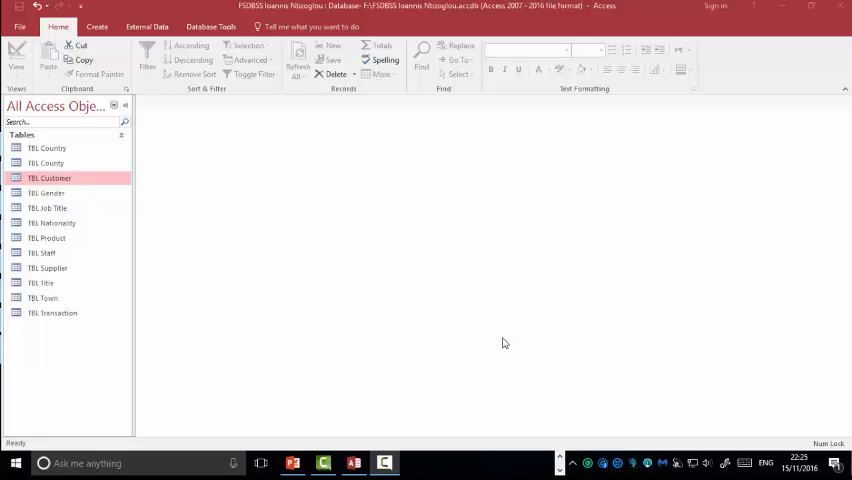
mouse_move(500, 352)
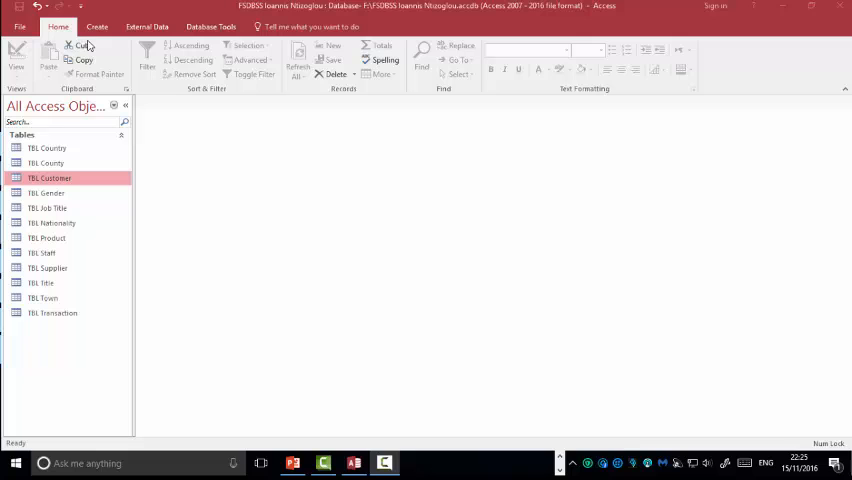
Create a form from the TBL Customer table and review the Country and Town ID FK fields.
left_click(86, 28)
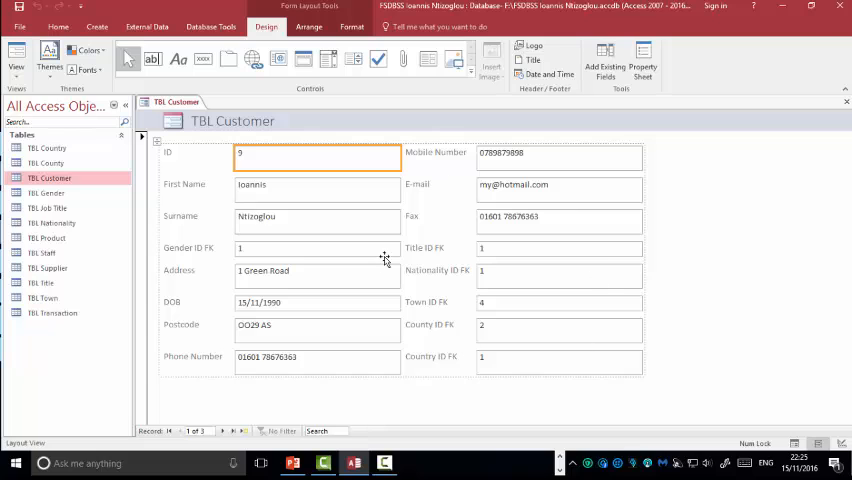
mouse_move(536, 302)
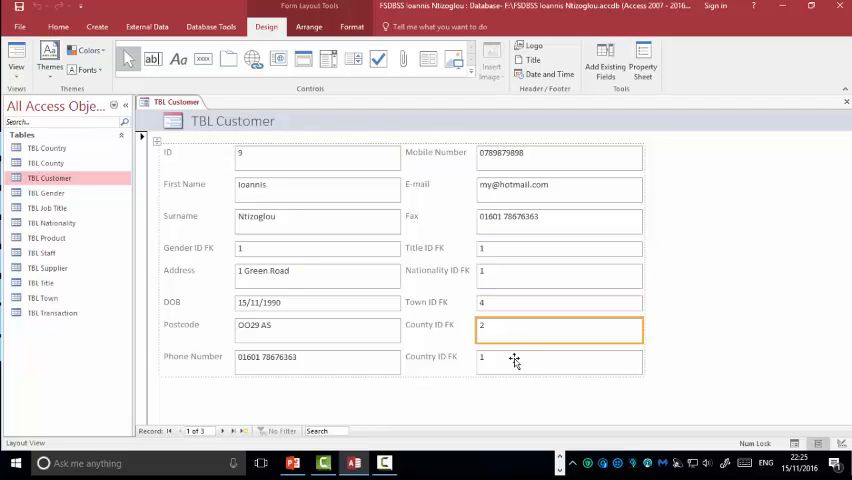
left_click(560, 362)
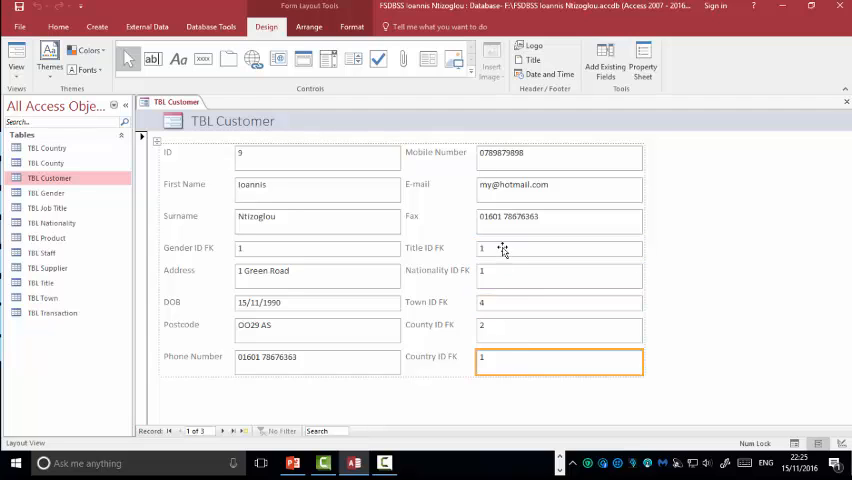
left_click(558, 302)
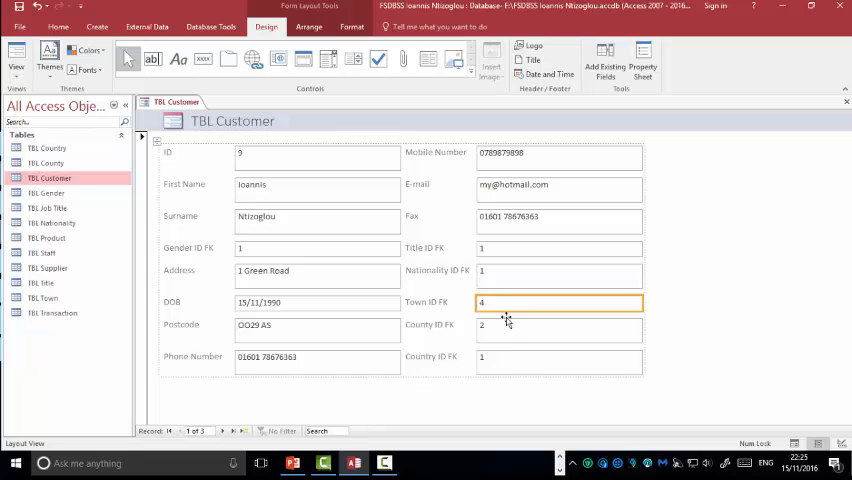
left_click(558, 362)
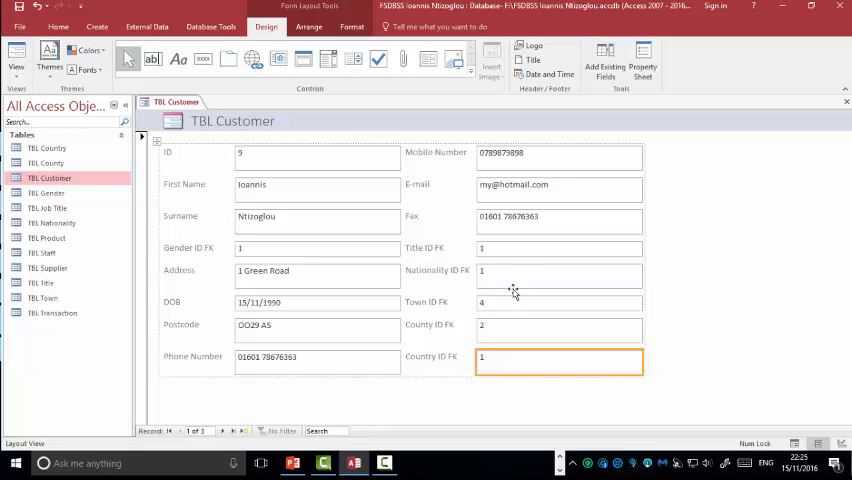
Review the Nationality, County and Title ID FK fields on the new form.
left_click(560, 270)
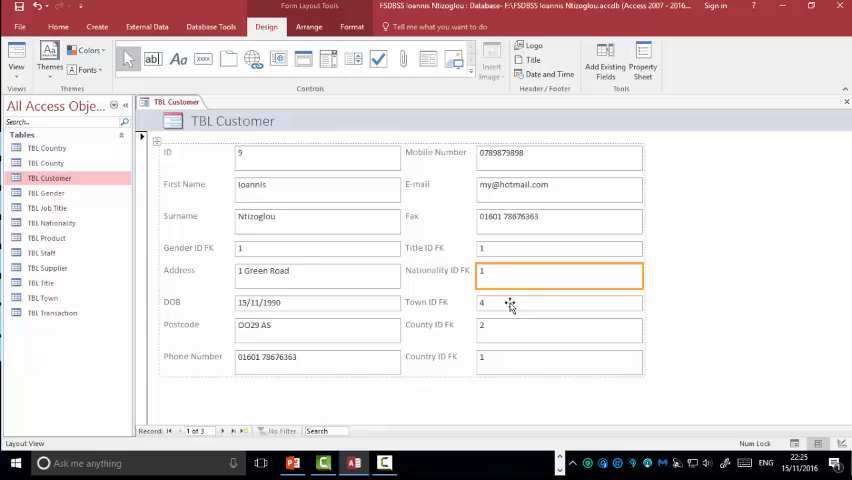
left_click(512, 332)
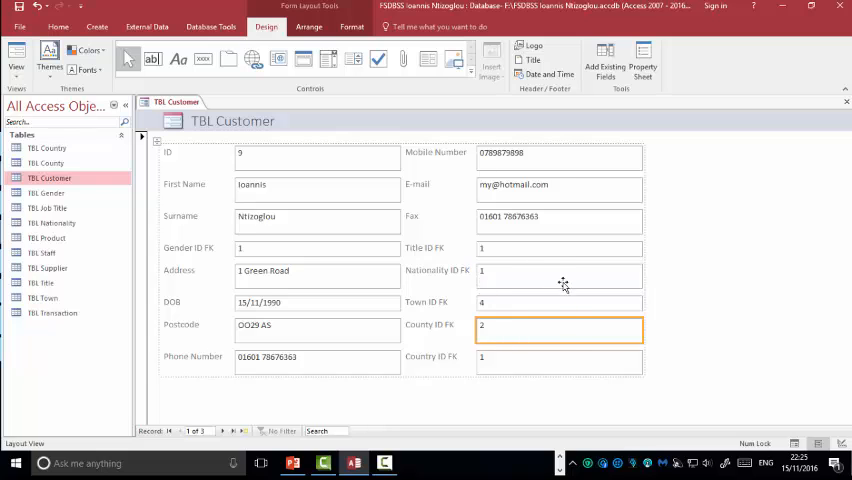
mouse_move(508, 248)
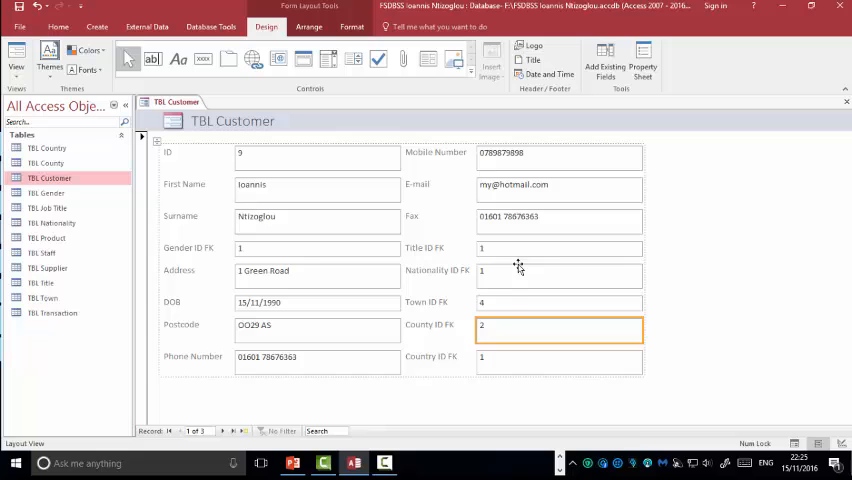
left_click(558, 248)
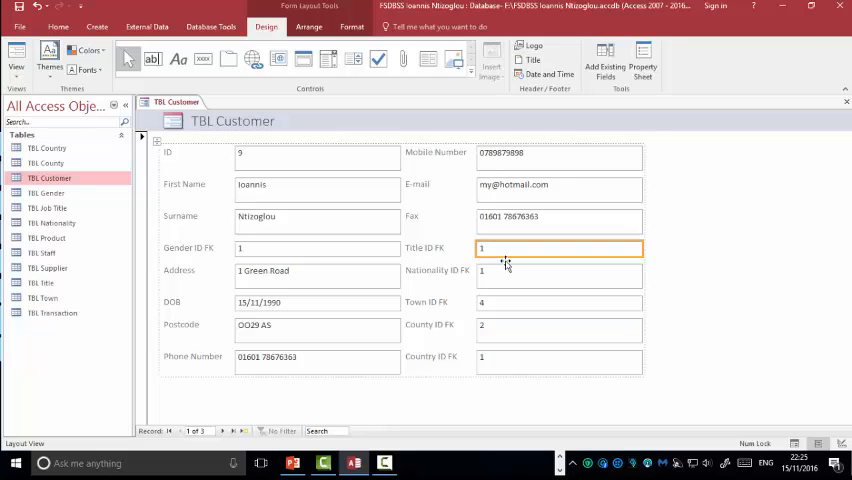
left_click(558, 270)
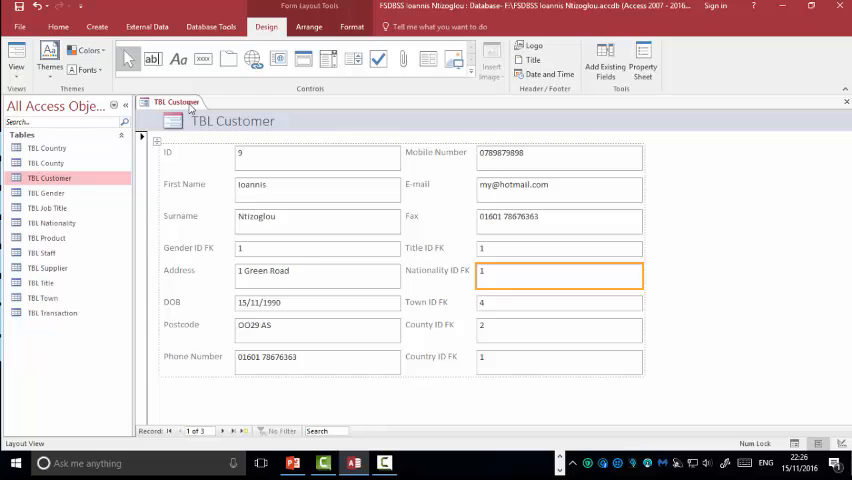
Switch the TBL Customer form into Design View.
right_click(176, 100)
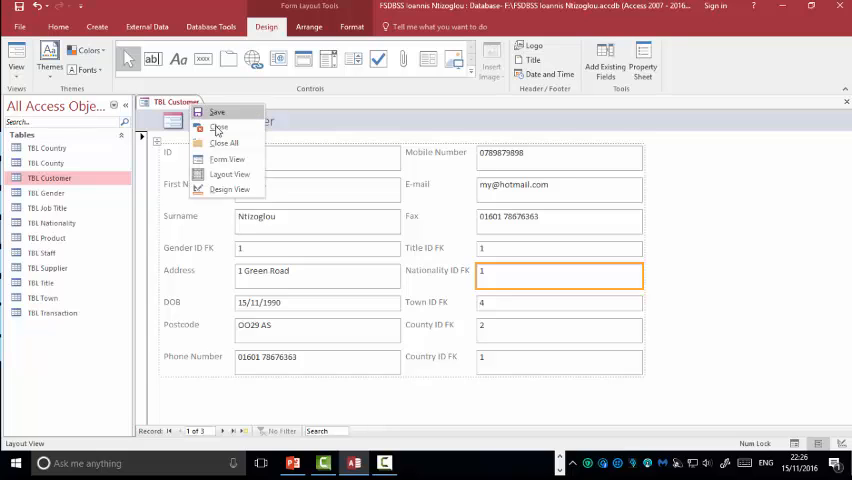
mouse_move(228, 190)
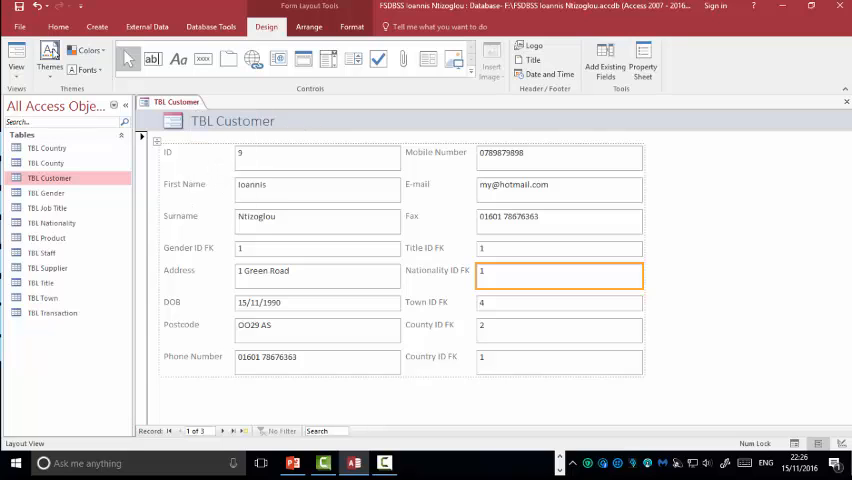
left_click(16, 60)
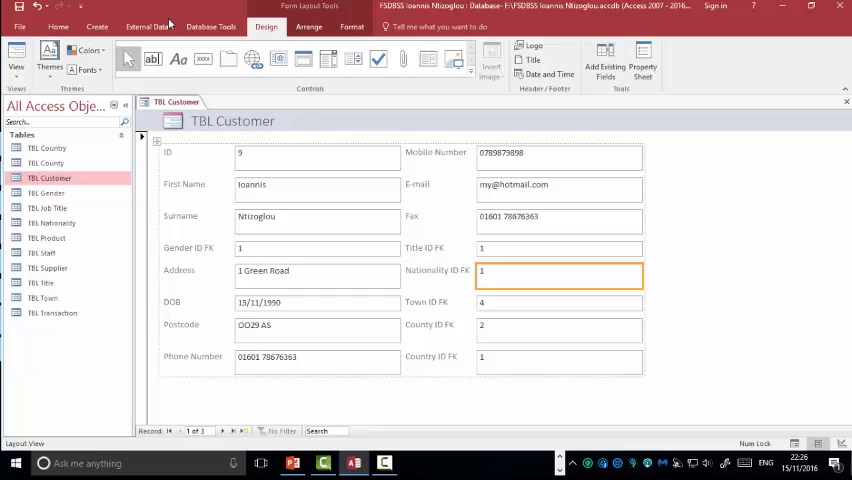
left_click(118, 28)
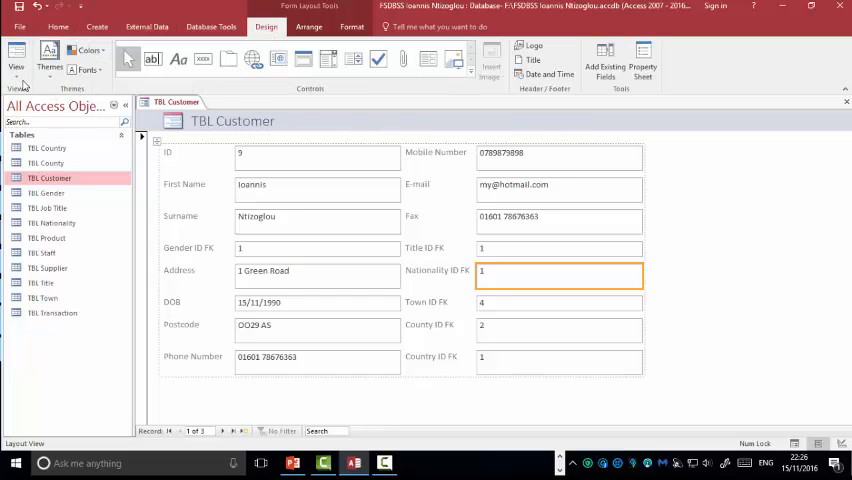
left_click(56, 28)
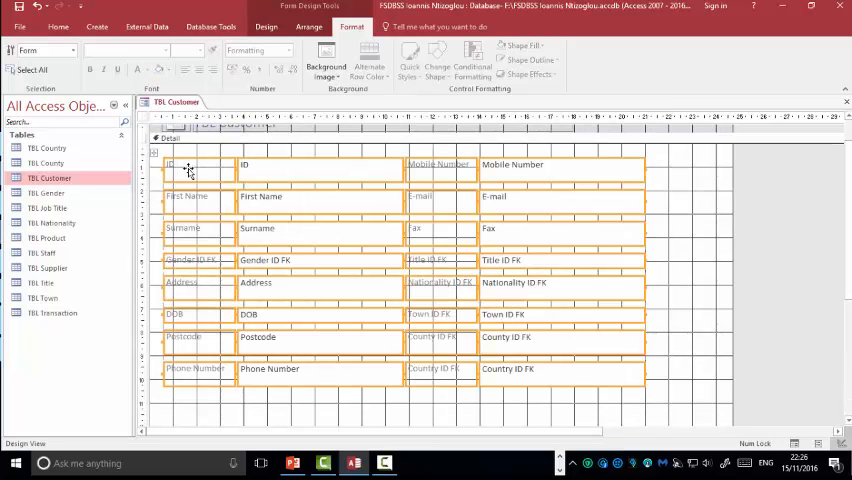
Remove the fixed layout from the controls and move Country ID FK to the right.
right_click(190, 164)
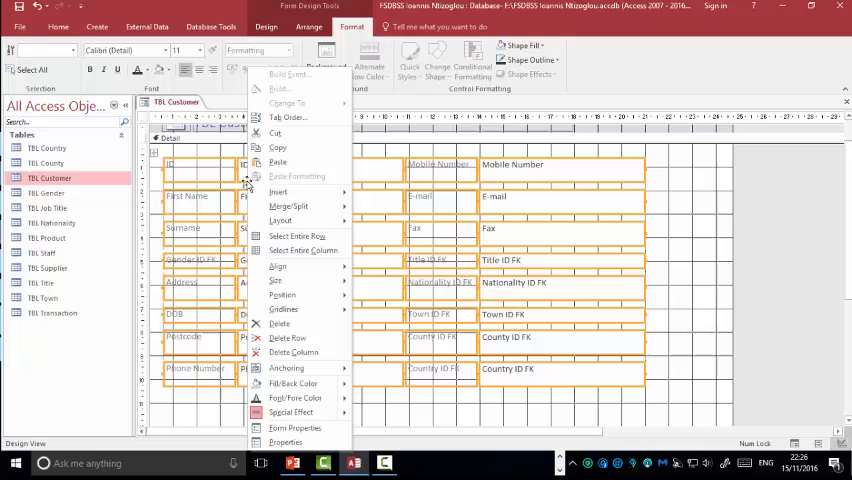
mouse_move(284, 294)
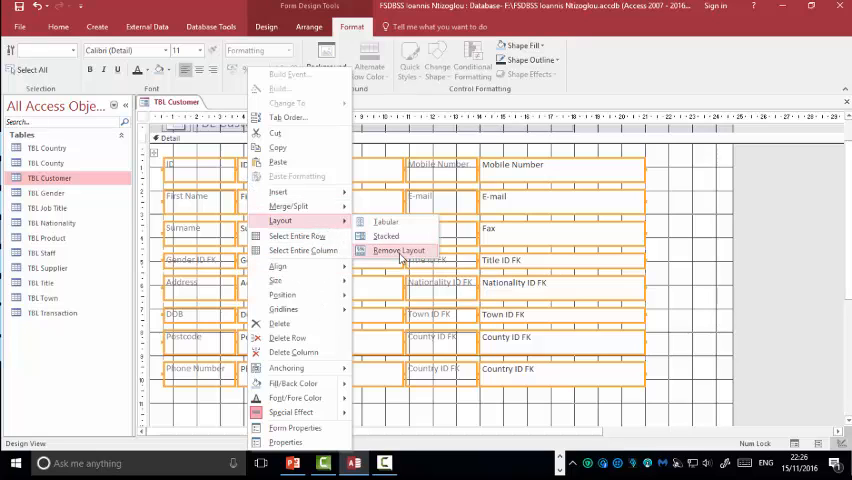
left_click(398, 250)
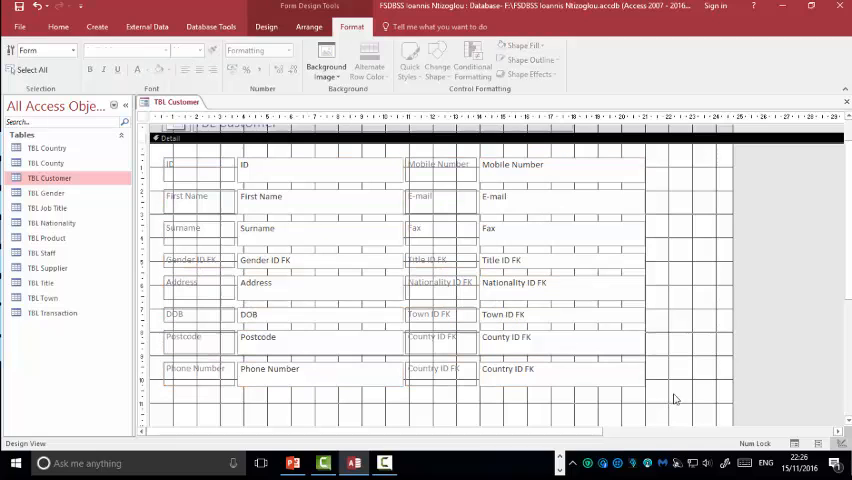
left_click(510, 368)
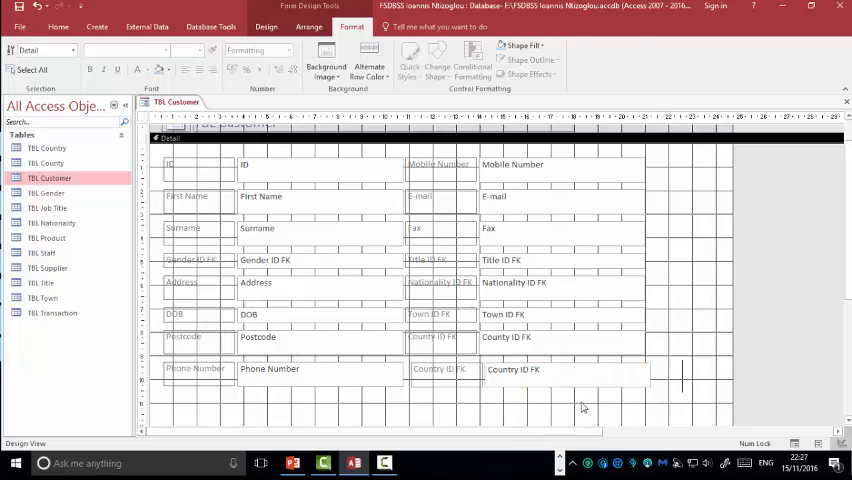
left_click(432, 368)
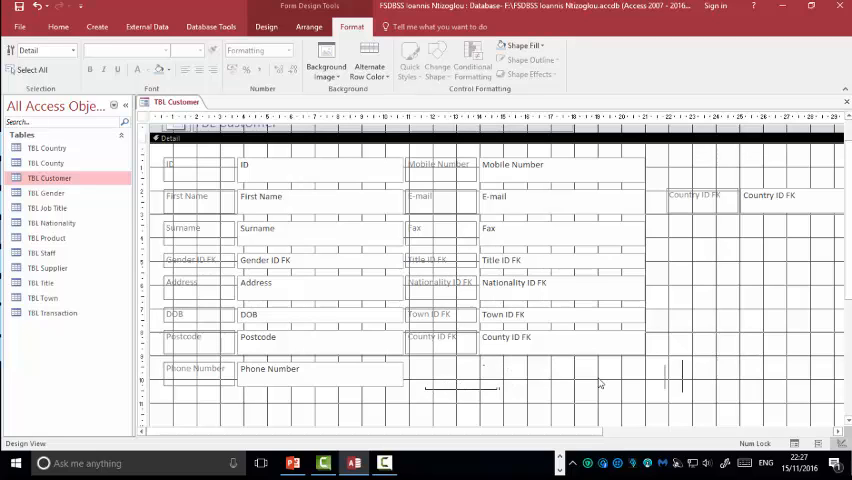
mouse_move(688, 284)
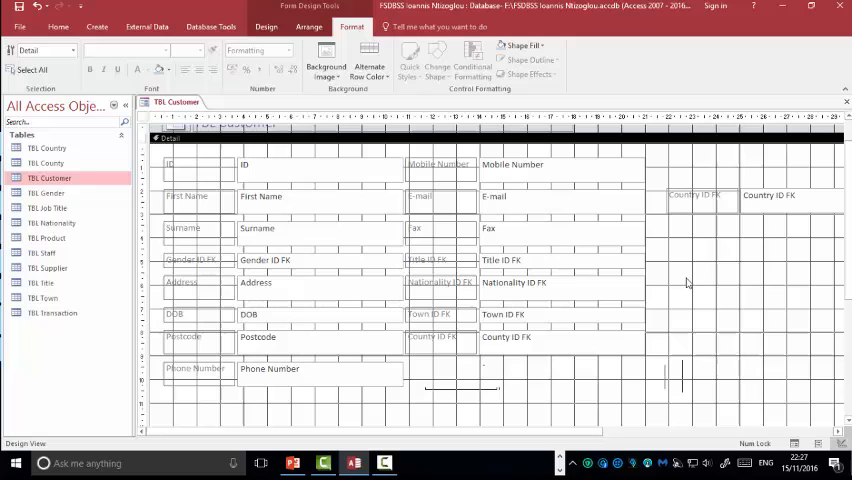
mouse_move(600, 400)
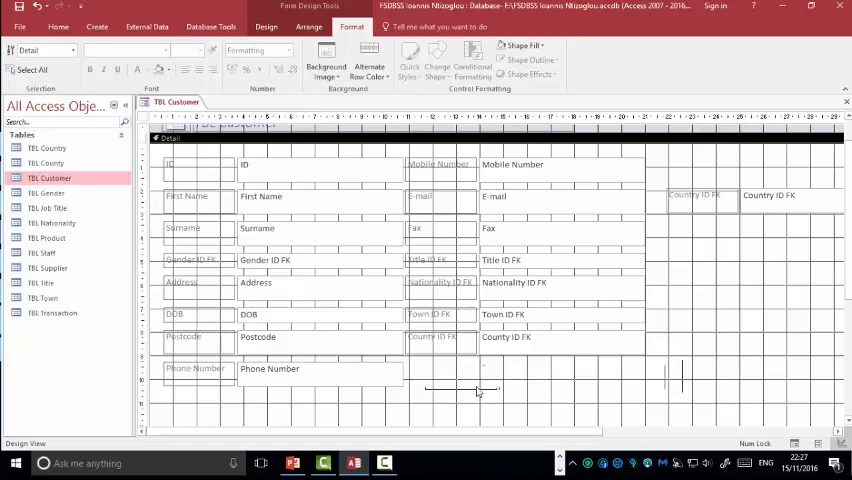
mouse_move(472, 250)
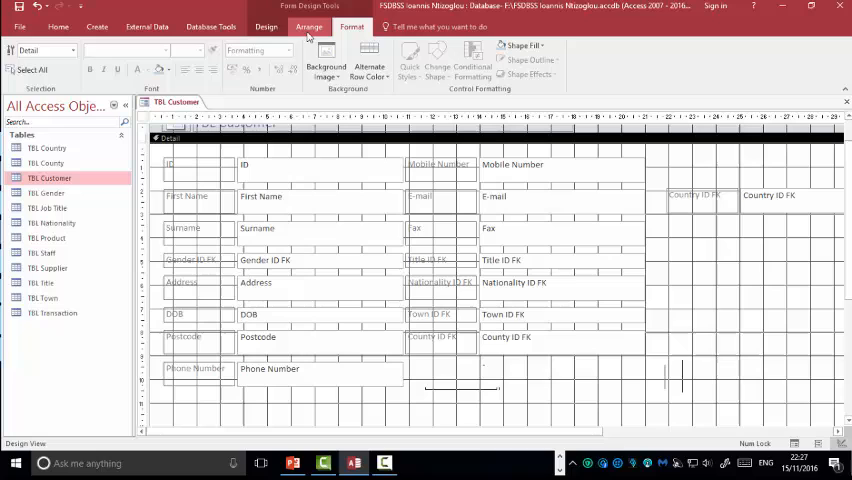
Start a combo box looking up the Name field from TBL Country, sorted by Name.
left_click(258, 28)
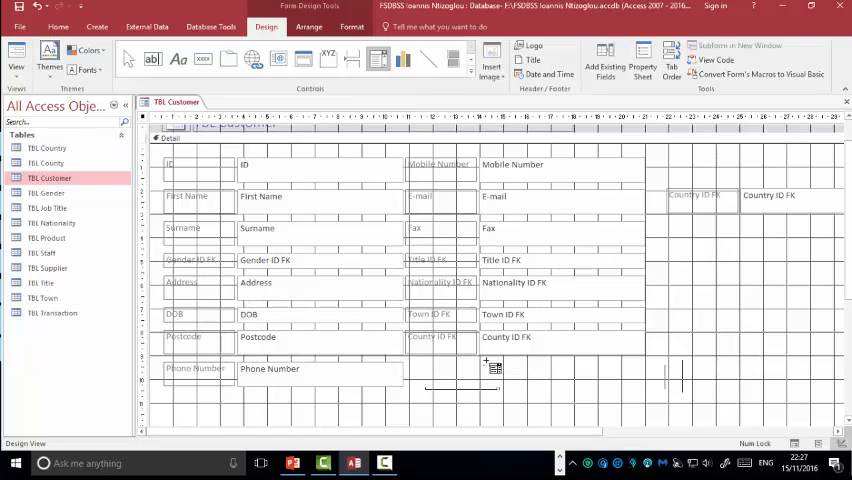
left_click_drag(484, 358, 644, 400)
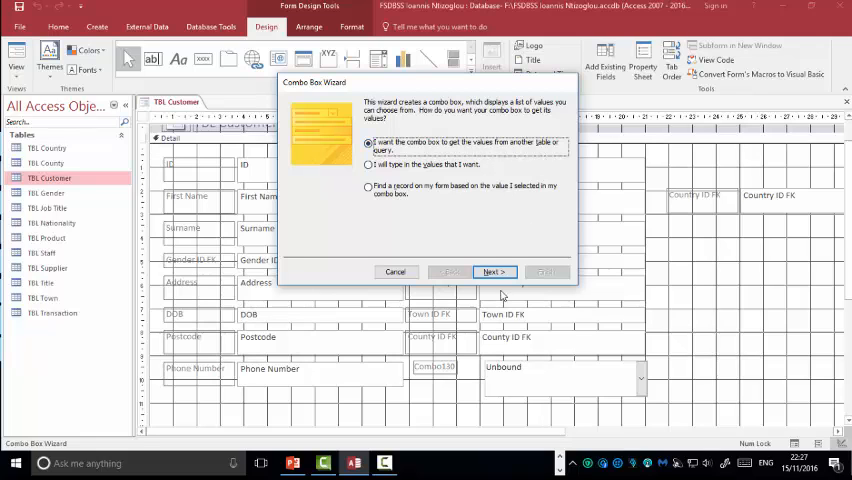
left_click(492, 272)
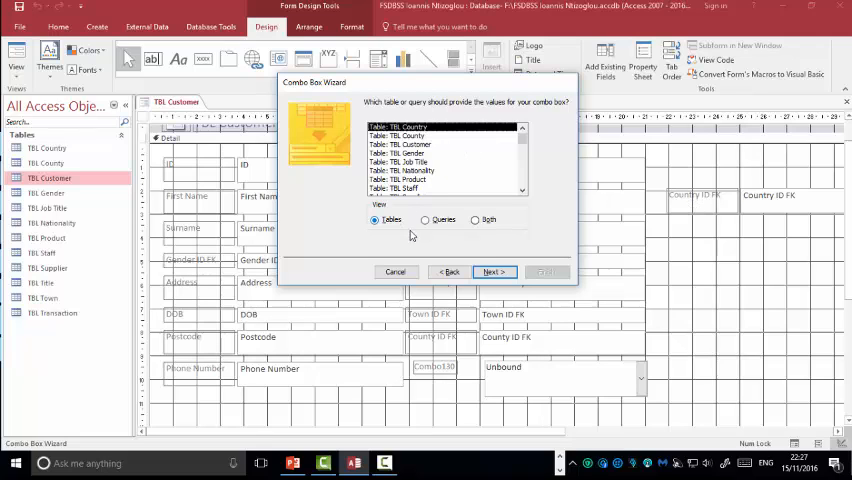
left_click(492, 272)
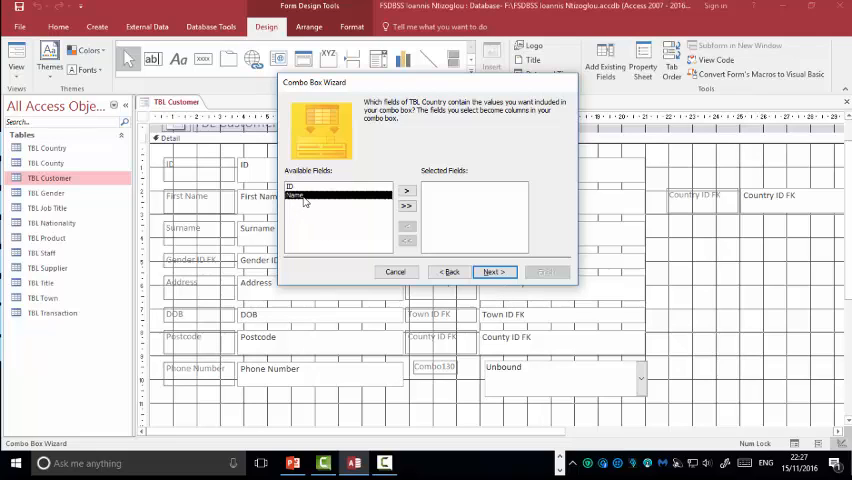
left_click(406, 192)
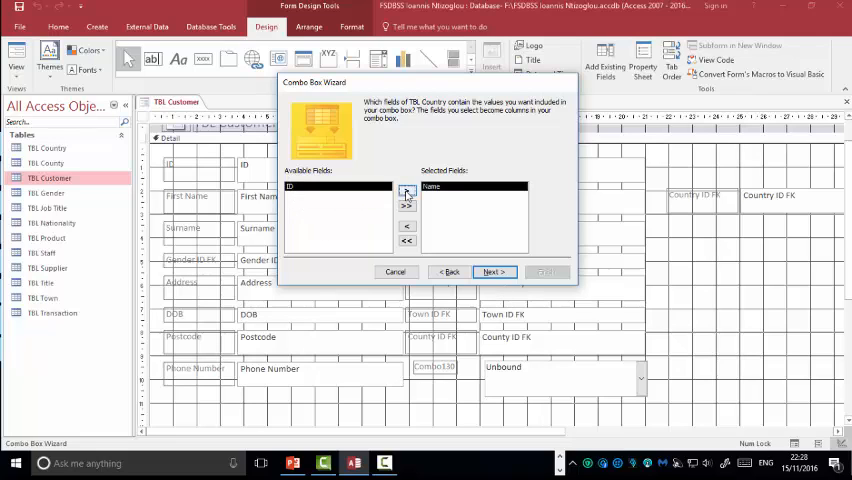
left_click(406, 192)
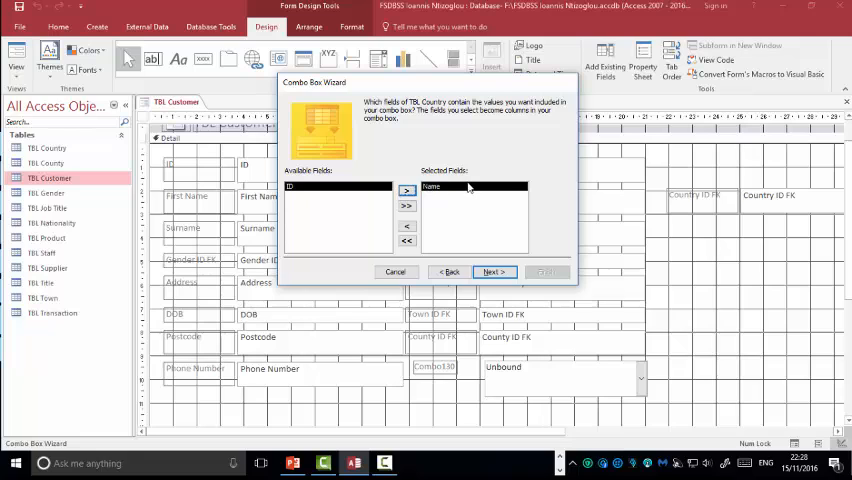
left_click(494, 272)
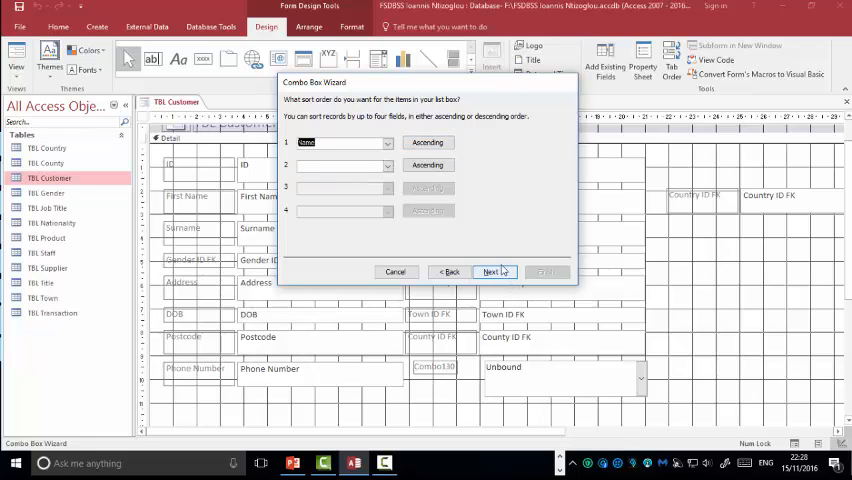
left_click(492, 272)
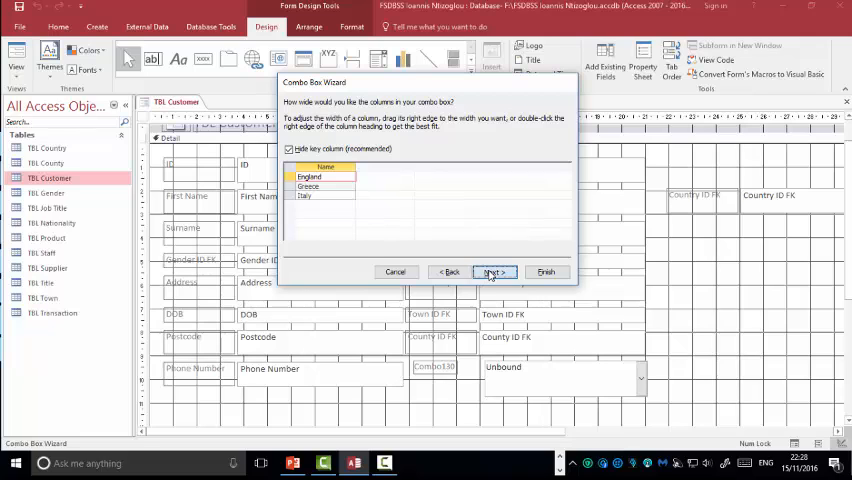
left_click(492, 272)
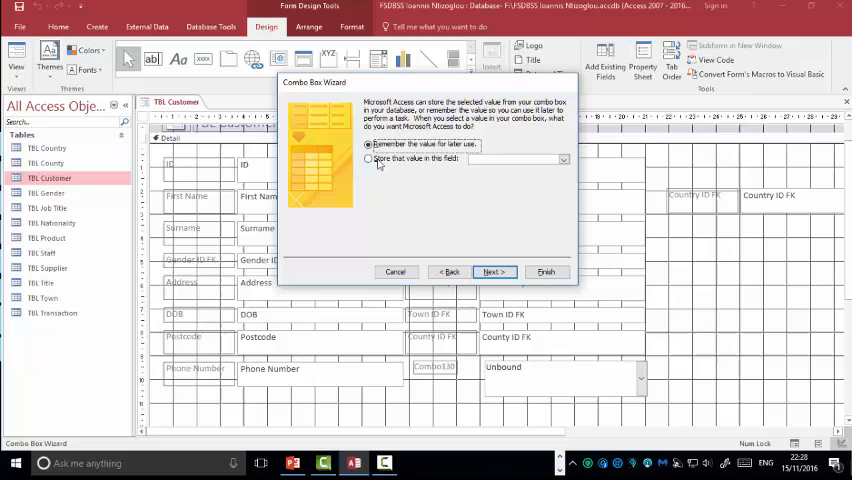
Store the combo box value in Country ID FK and finish the wizard.
left_click(368, 160)
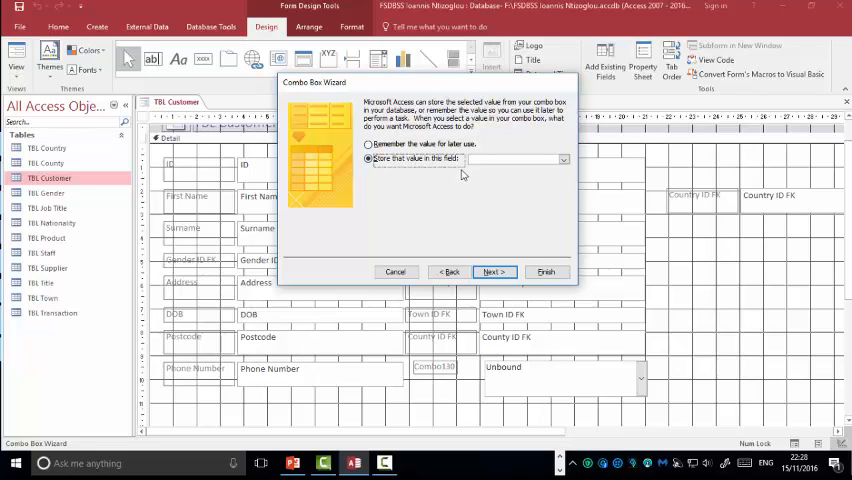
mouse_move(554, 168)
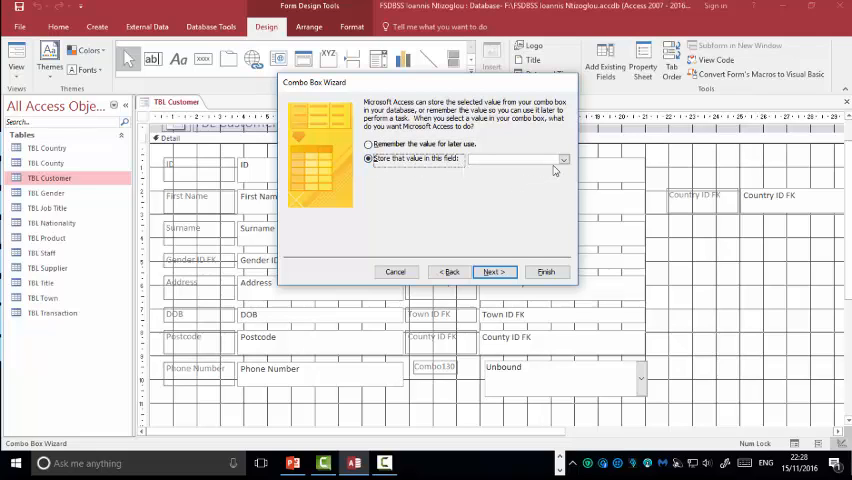
left_click(564, 160)
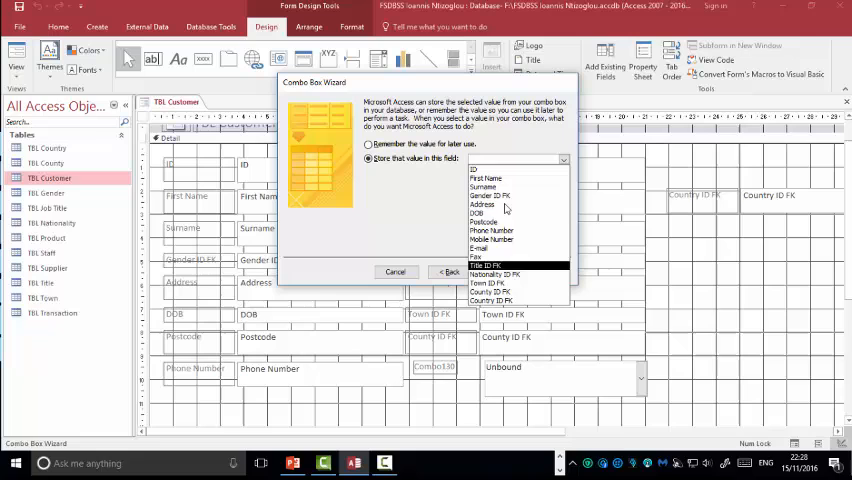
left_click(480, 212)
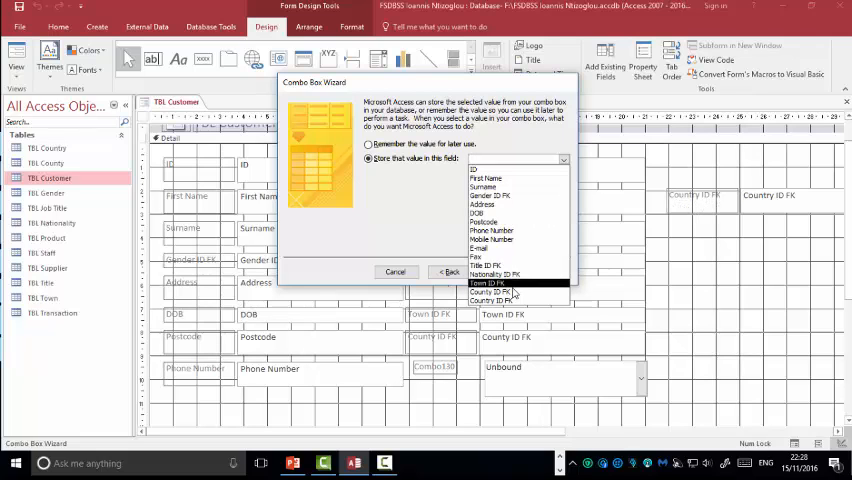
left_click(492, 300)
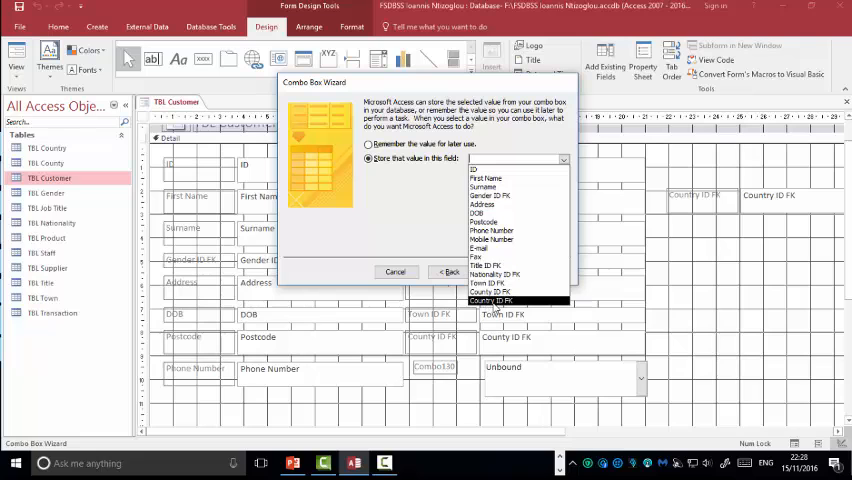
left_click(488, 300)
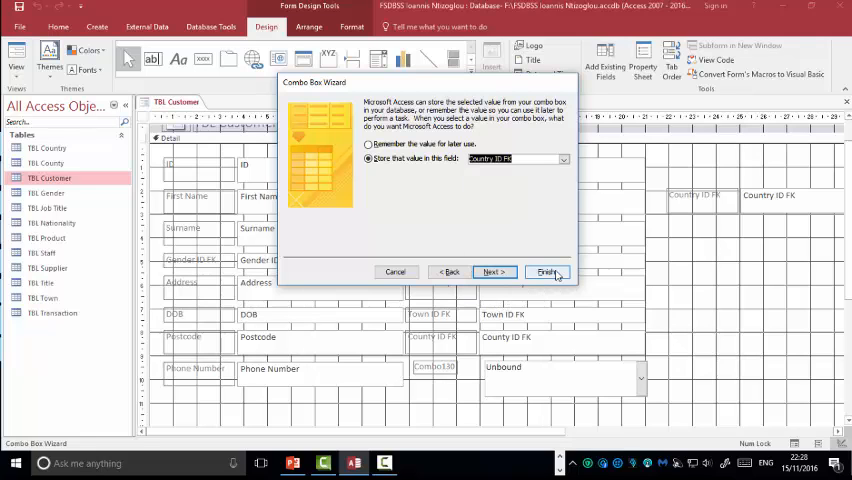
left_click(548, 272)
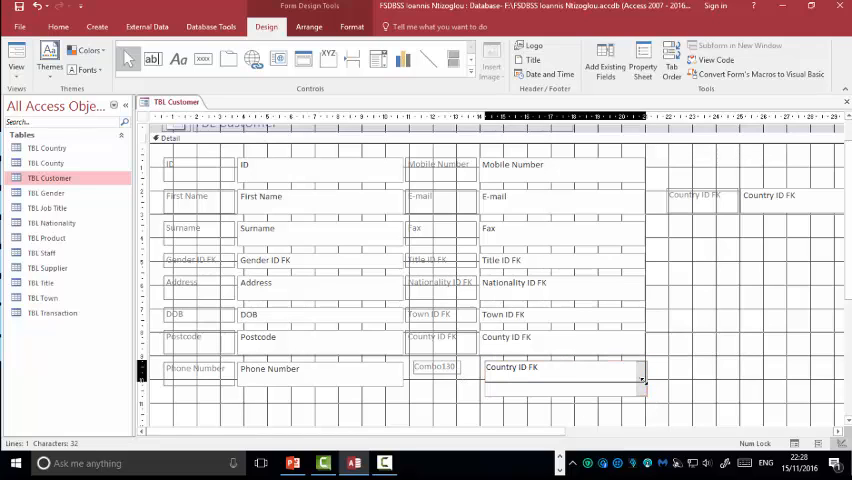
Rename the label to Country and give label and combo box larger bold text with coloured fills.
left_click(436, 368)
type("Country")
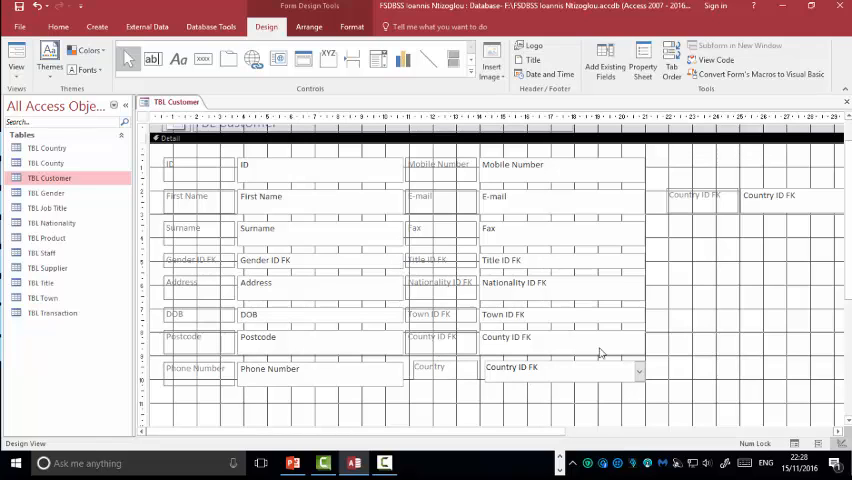
left_click(430, 368)
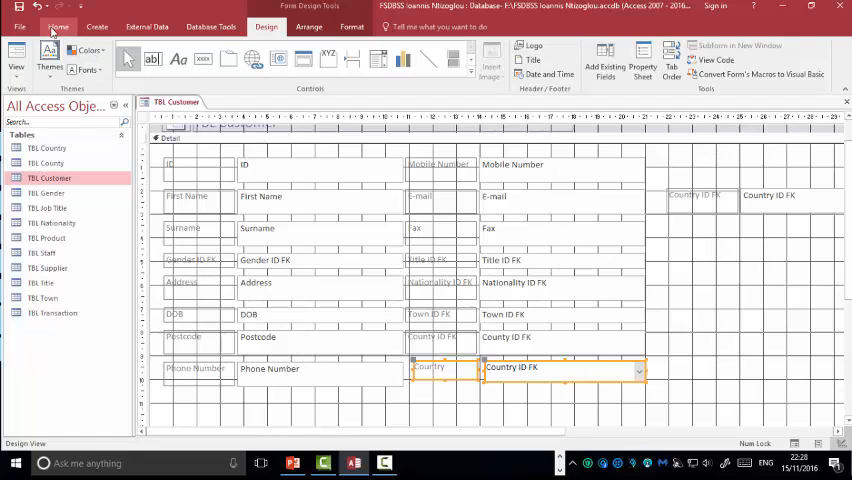
left_click(72, 30)
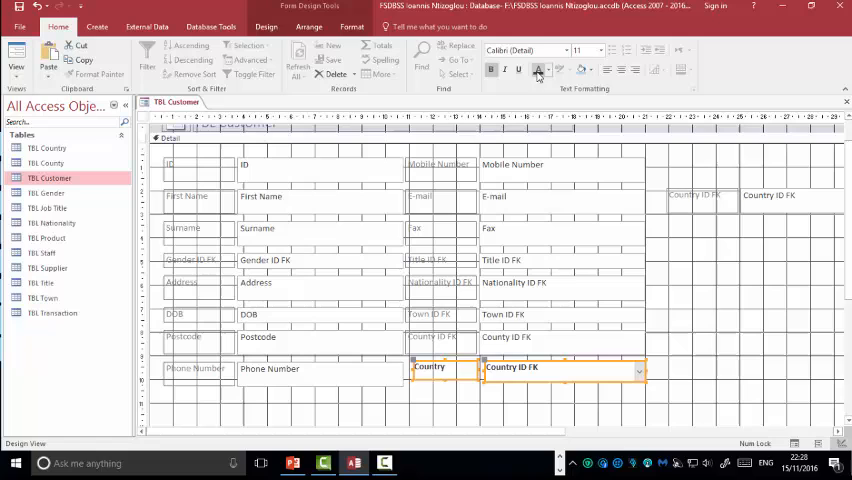
left_click(588, 50)
type("18")
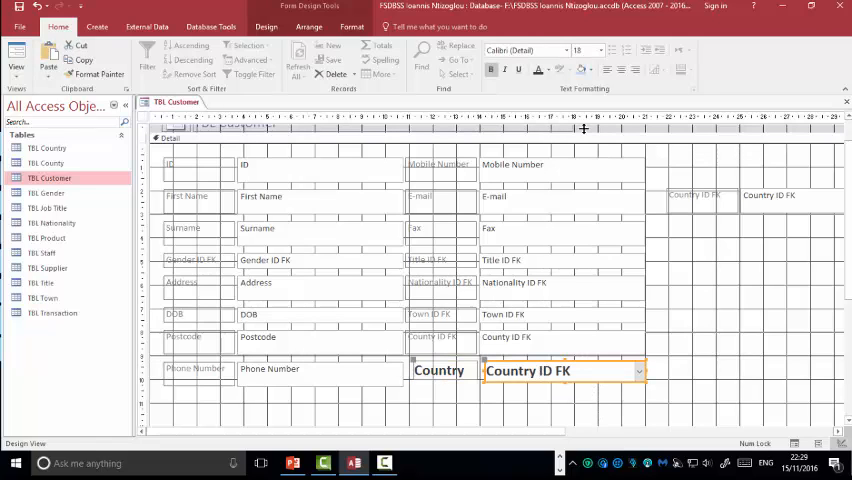
left_click(560, 370)
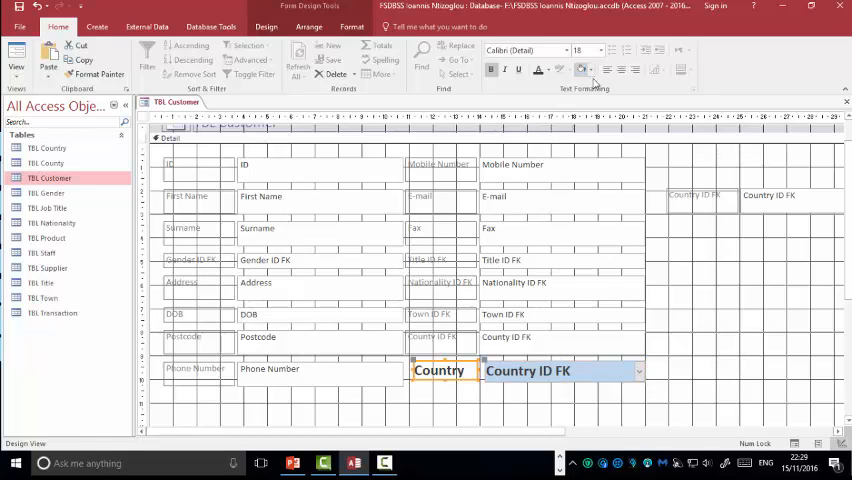
left_click(580, 68)
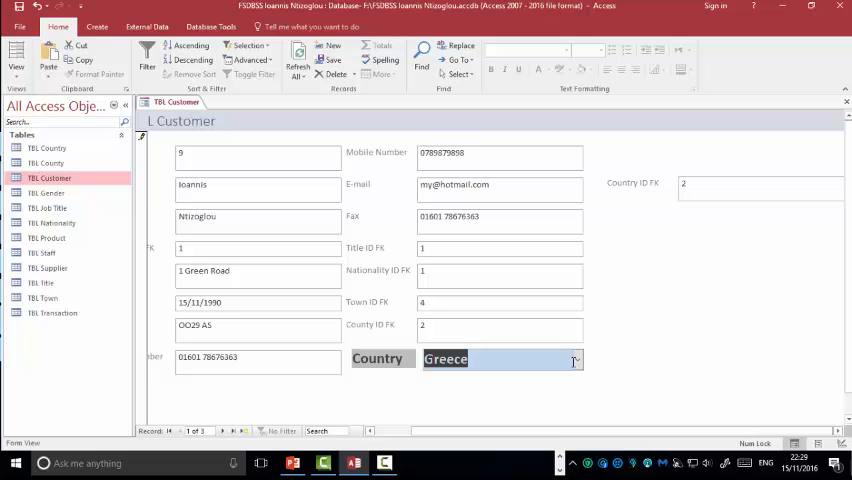
Try the countries in the Country combo box and set the customer's country to Italy.
left_click(576, 360)
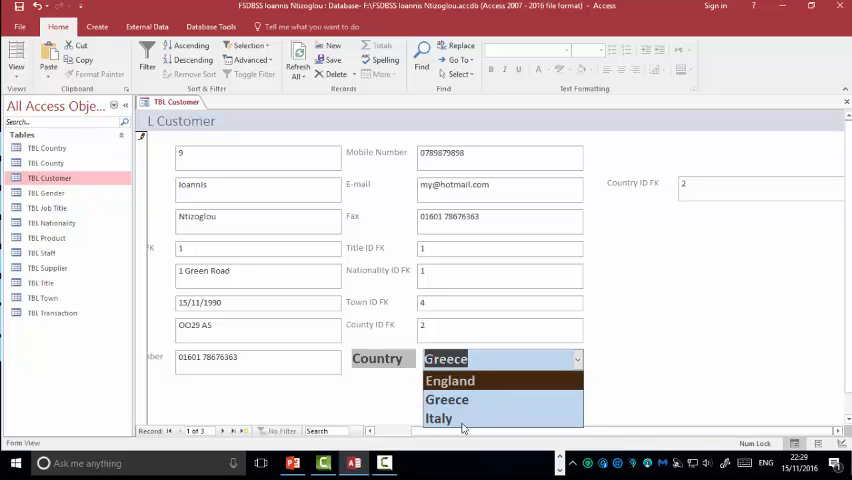
left_click(438, 418)
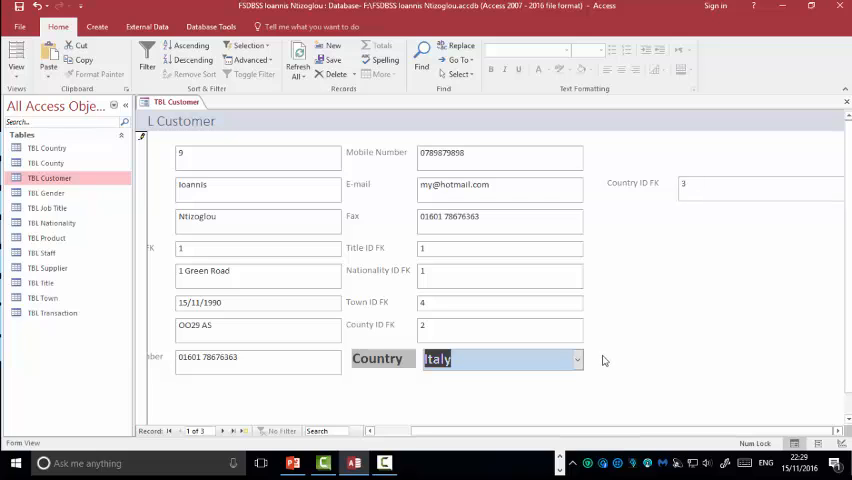
left_click(576, 358)
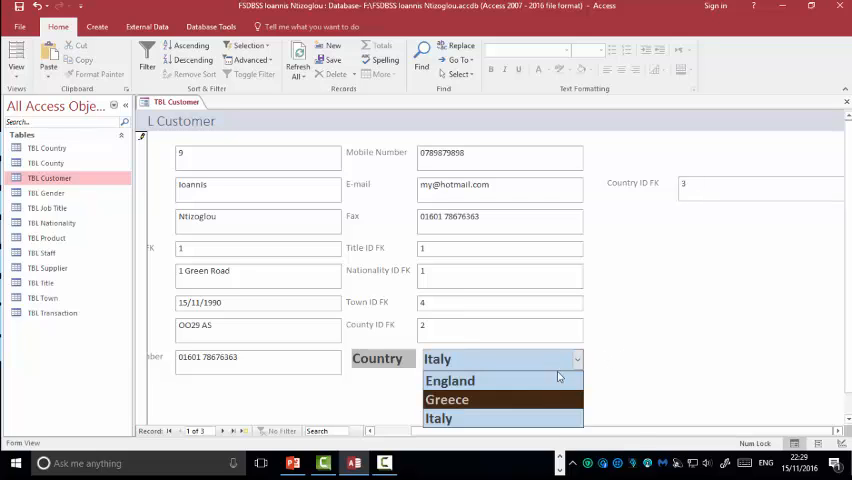
left_click(450, 380)
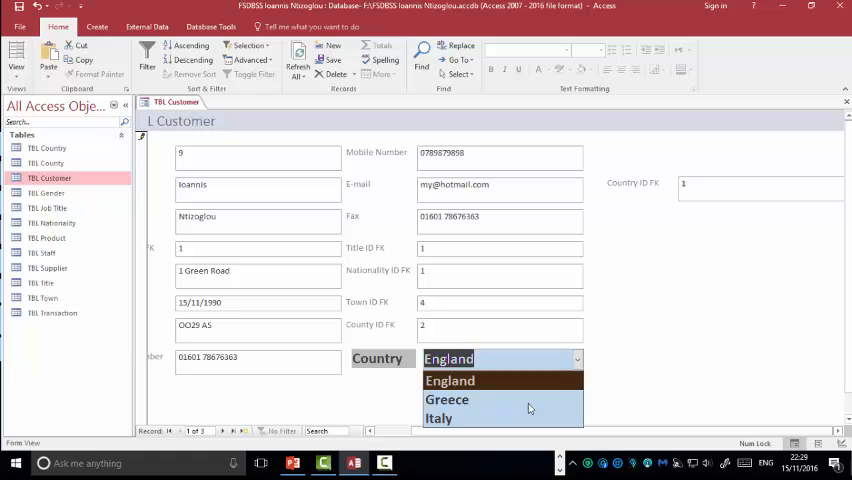
left_click(448, 400)
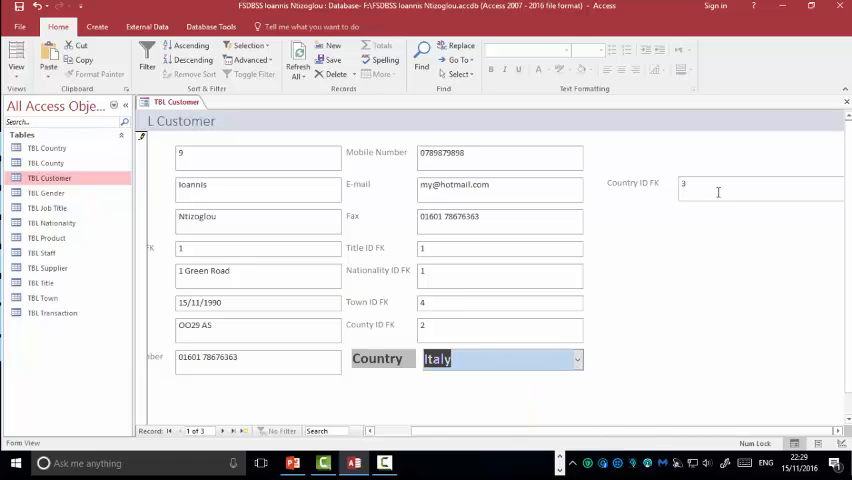
left_click(16, 56)
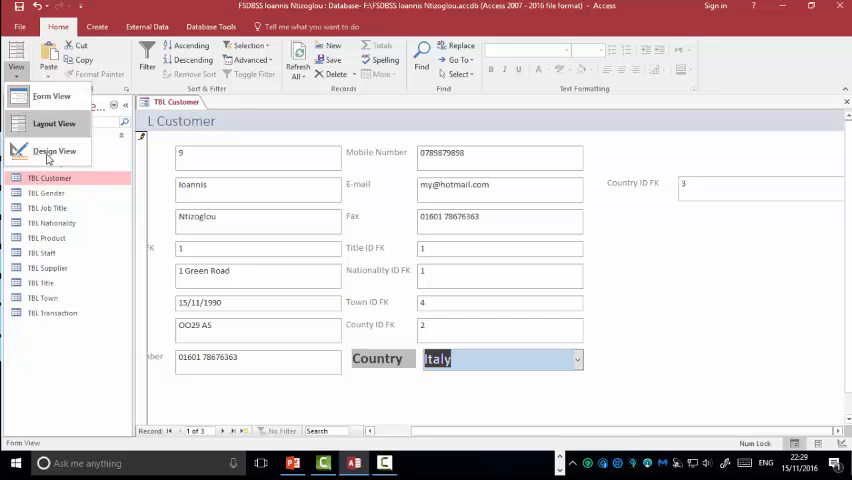
Delete the old Country ID FK field and pick England in the Country combo box.
left_click(54, 152)
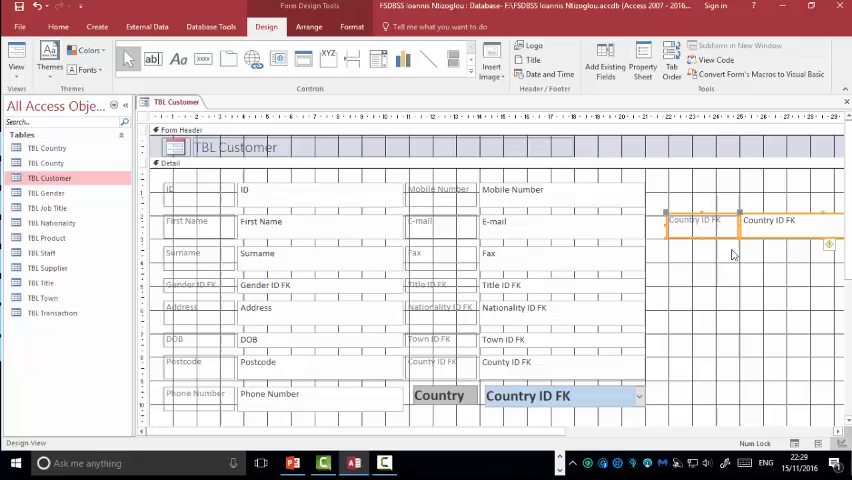
key("Delete")
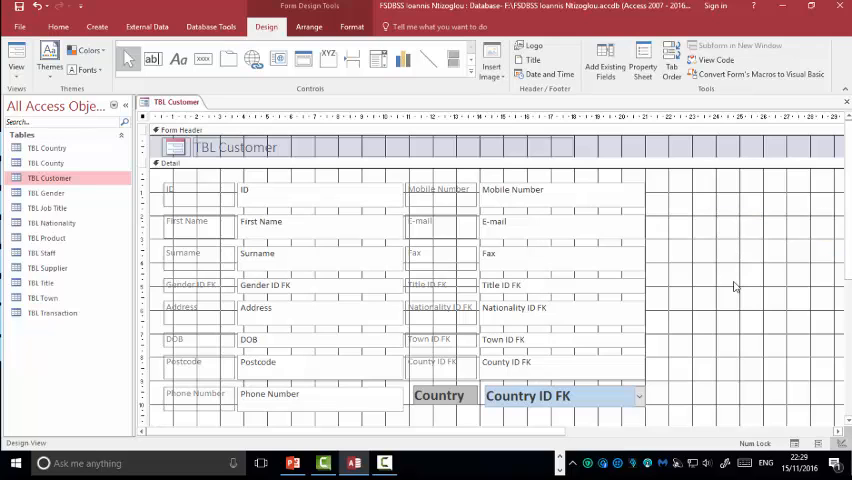
mouse_move(36, 148)
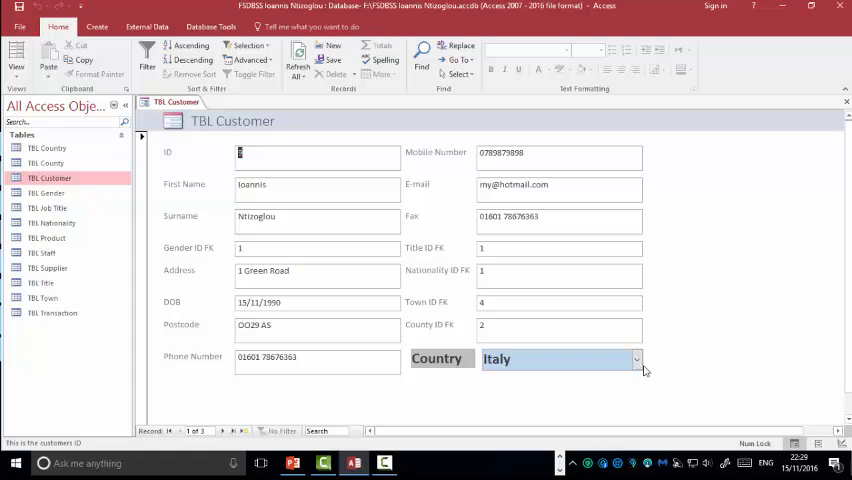
left_click(636, 360)
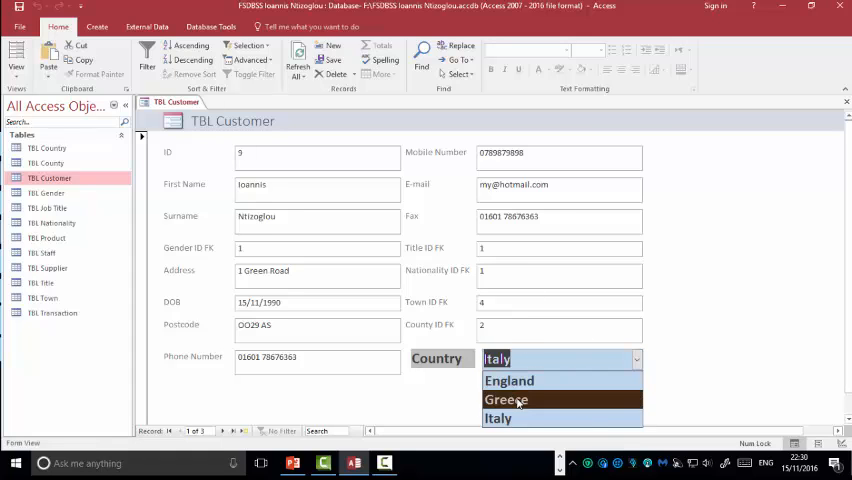
mouse_move(522, 400)
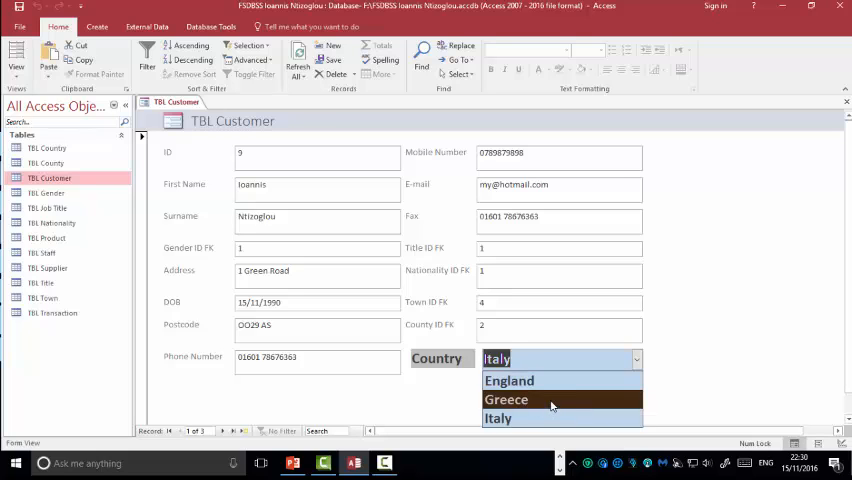
left_click(508, 380)
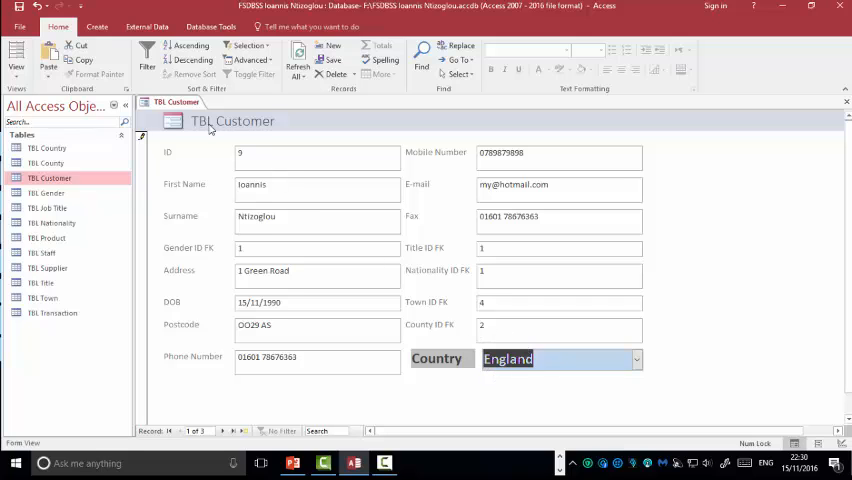
Save the form as Frm Customer and open the customer table to check its data.
right_click(170, 104)
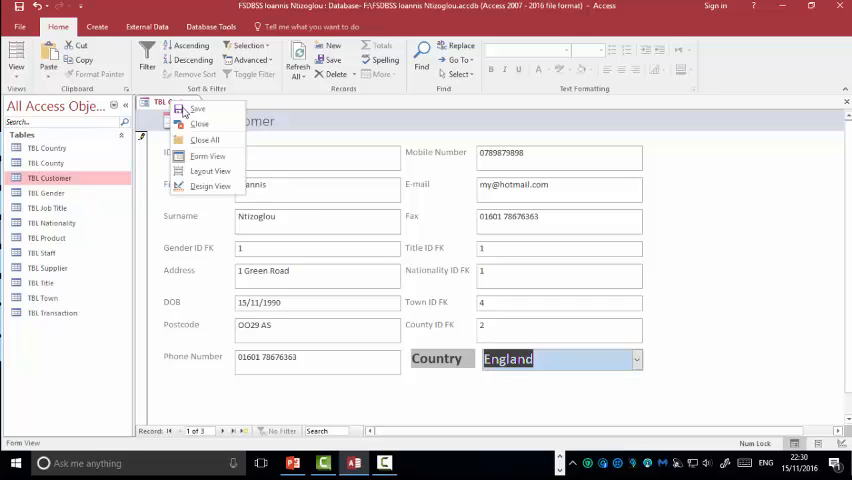
left_click(196, 110)
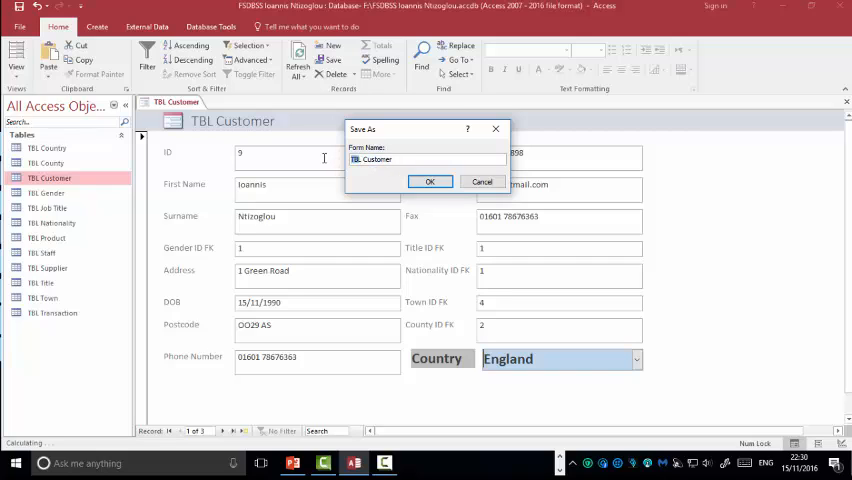
type("Frm Customer")
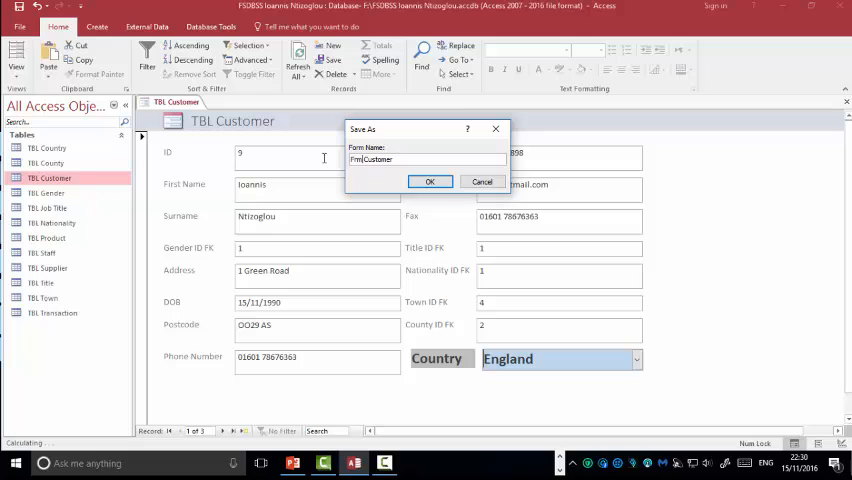
left_click(430, 180)
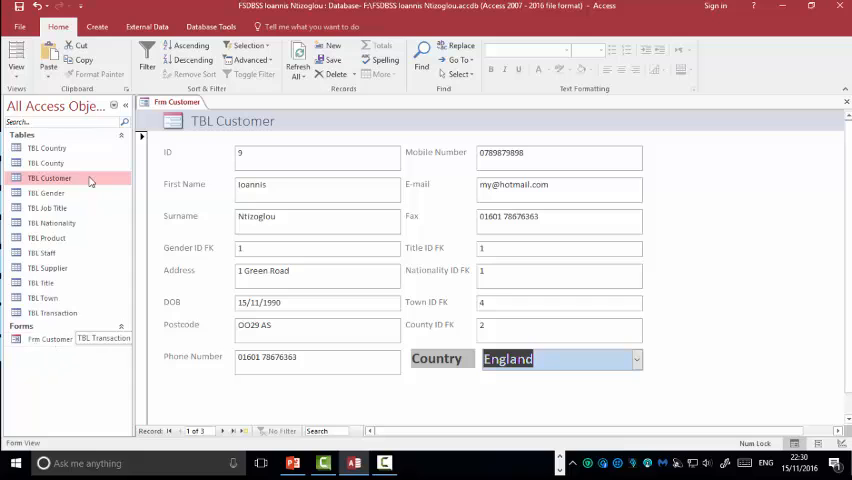
left_click(120, 104)
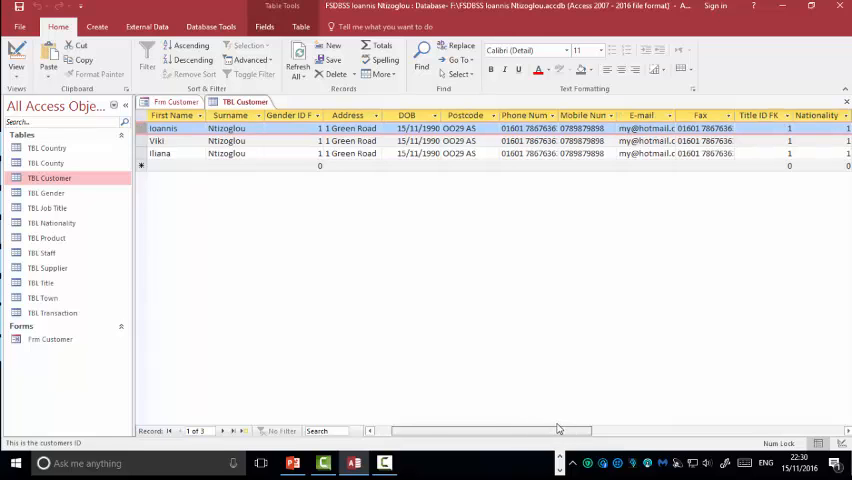
Set the first customer's country to Italy in the Country combo box.
scroll("right", 3)
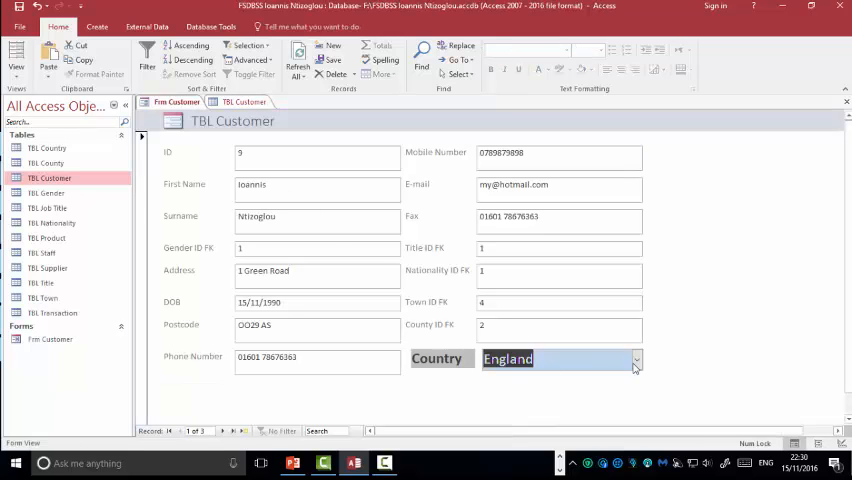
left_click(636, 360)
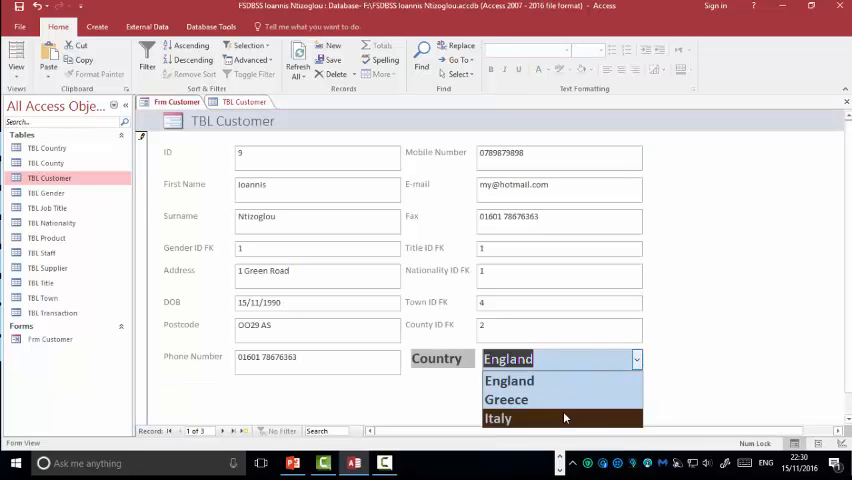
left_click(498, 418)
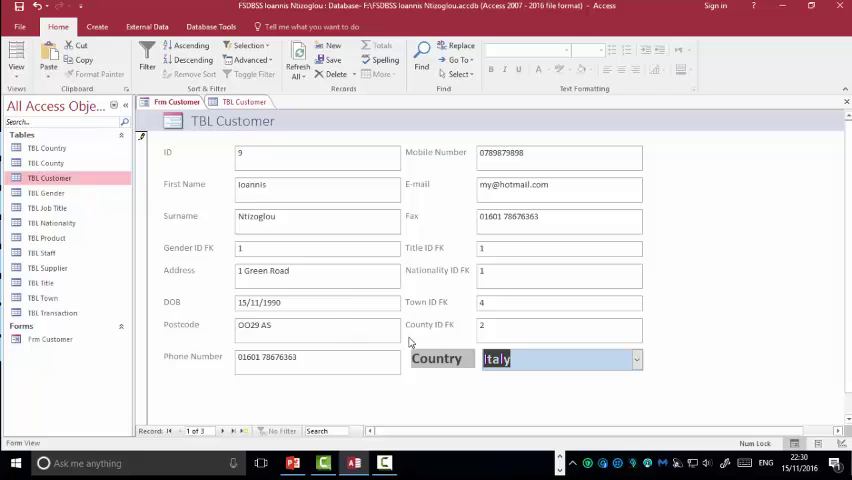
mouse_move(610, 380)
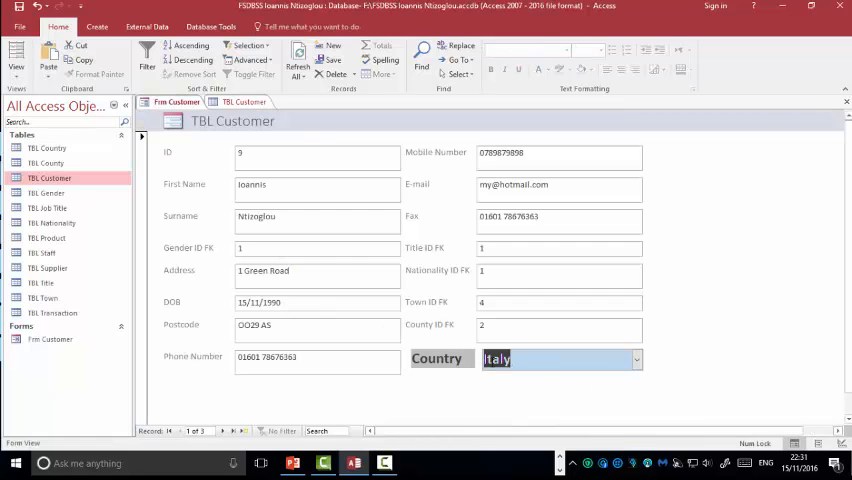
left_click(498, 358)
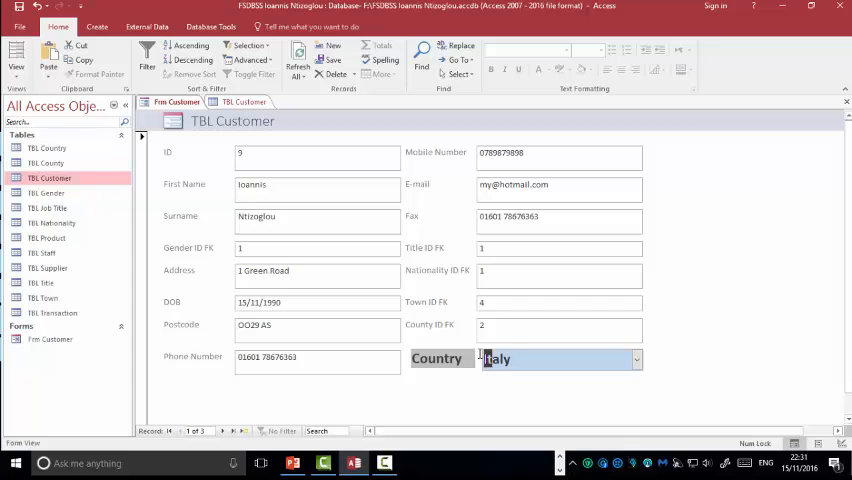
Check that the customer's stored Country ID FK matches the chosen country Italy.
double_click(498, 358)
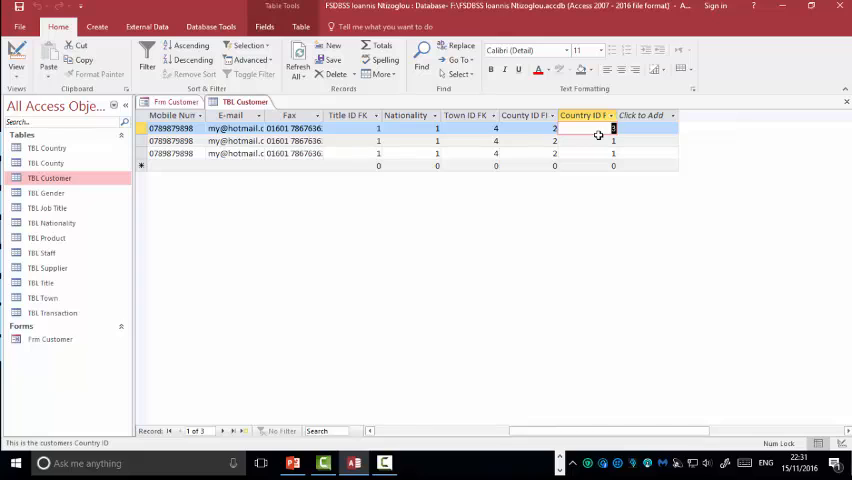
left_click(590, 128)
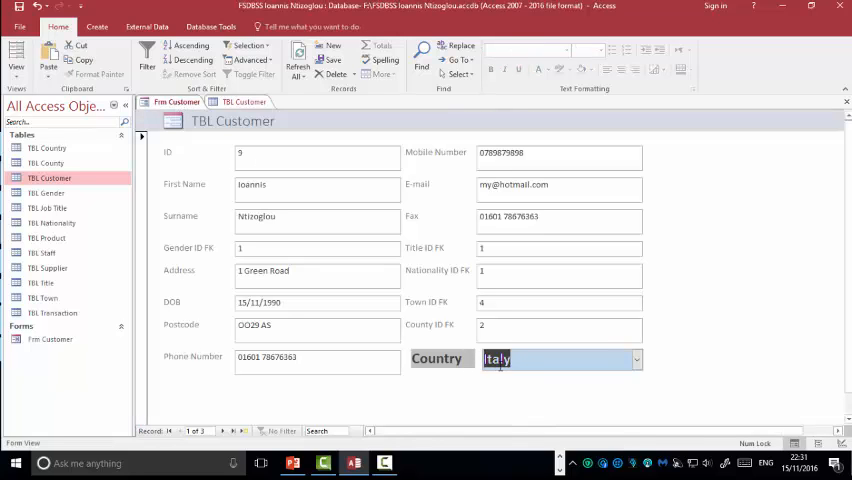
left_click(516, 360)
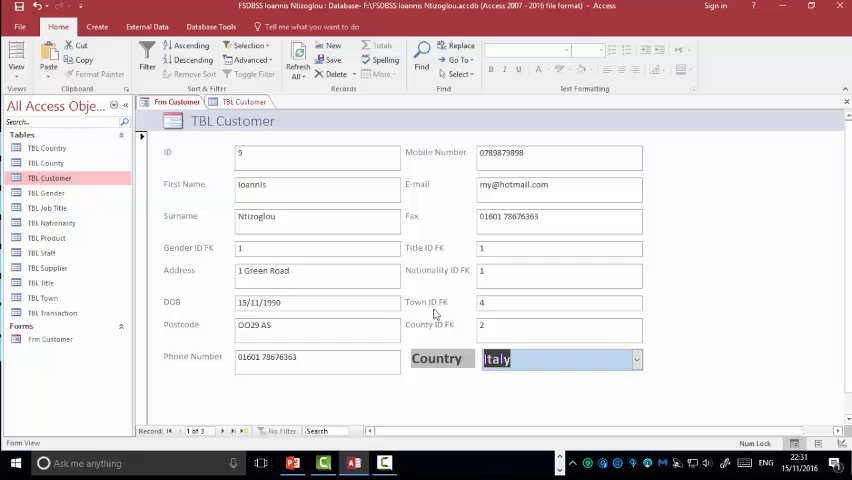
mouse_move(432, 260)
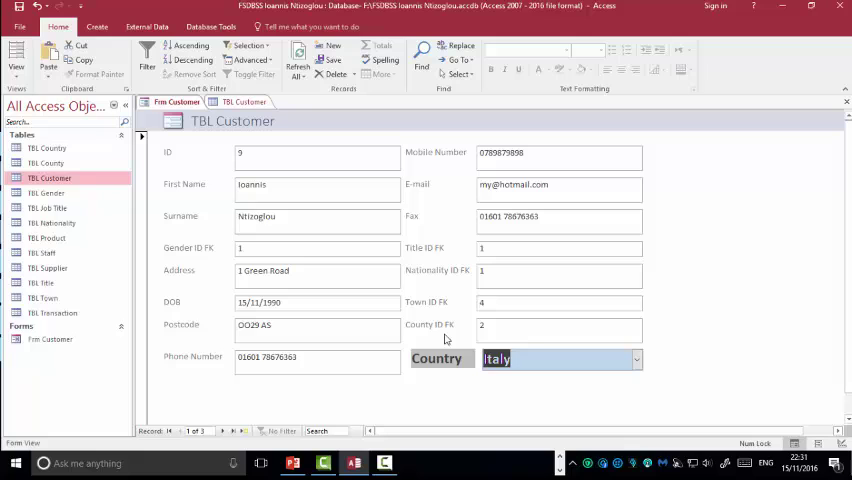
mouse_move(472, 364)
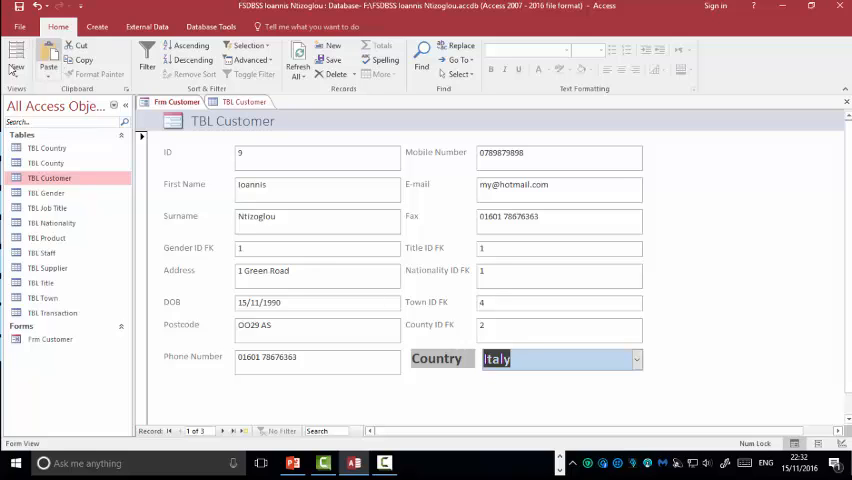
Return to Design View and start a second combo box looking up Name from TBL Country.
left_click(18, 56)
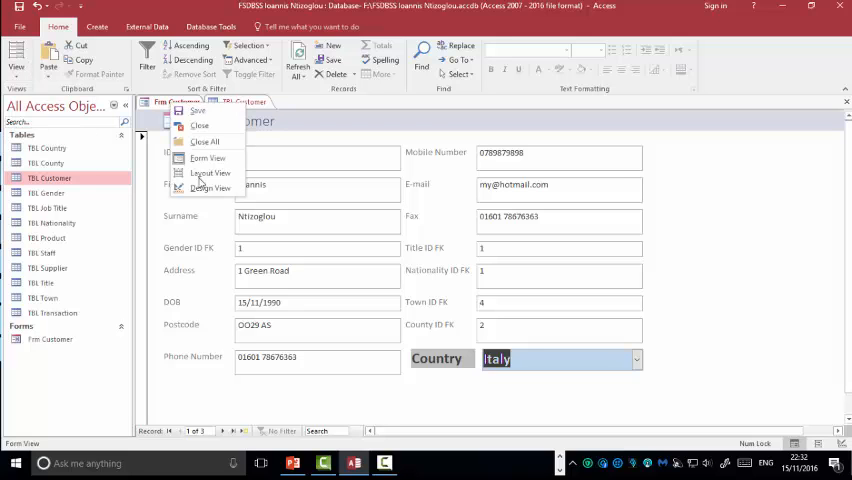
left_click(210, 188)
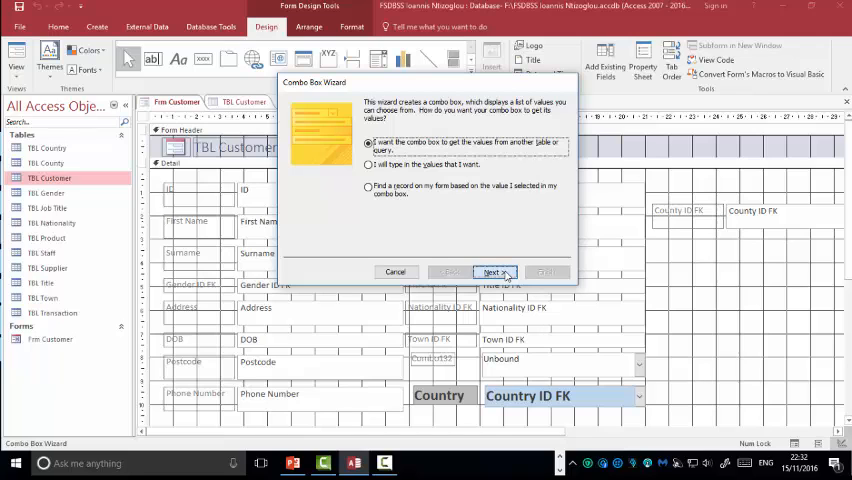
left_click(492, 272)
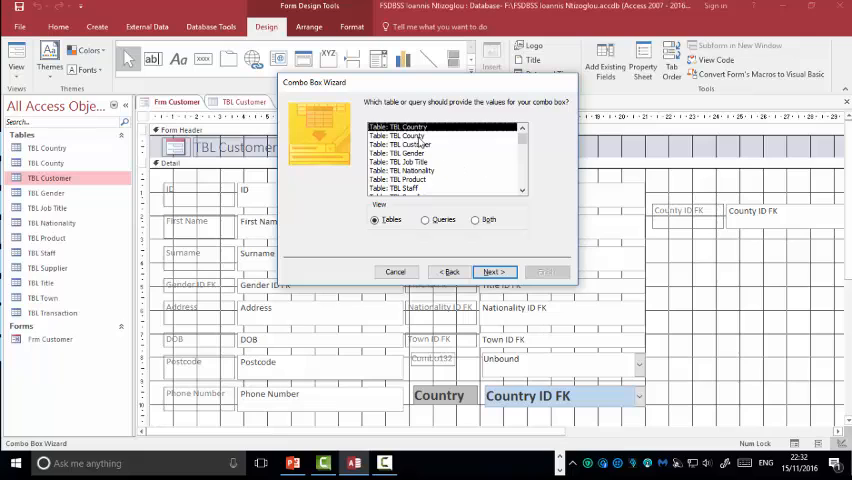
left_click(404, 136)
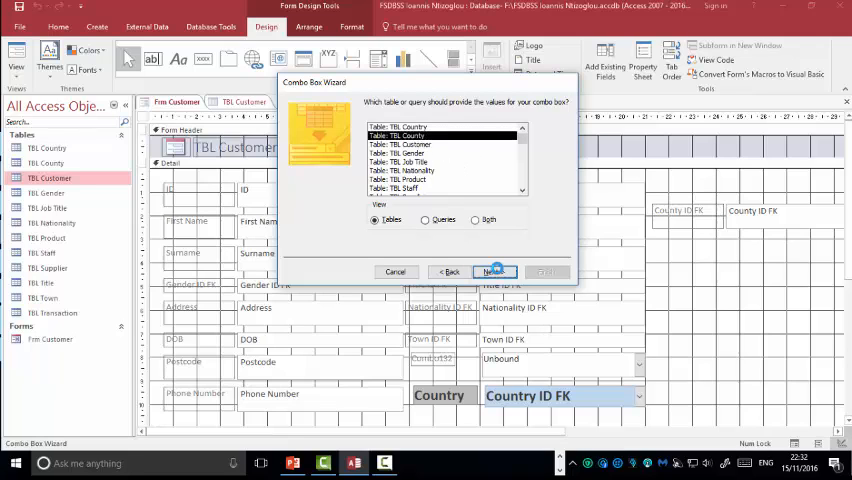
left_click(494, 272)
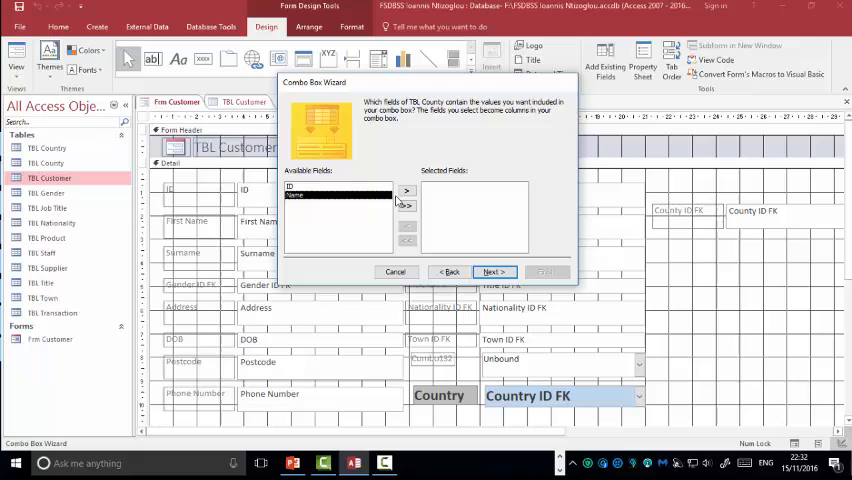
left_click(406, 190)
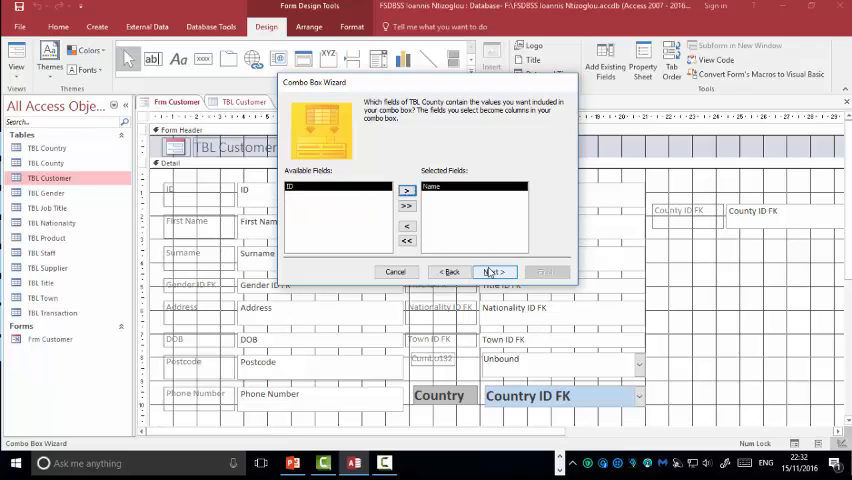
left_click(494, 272)
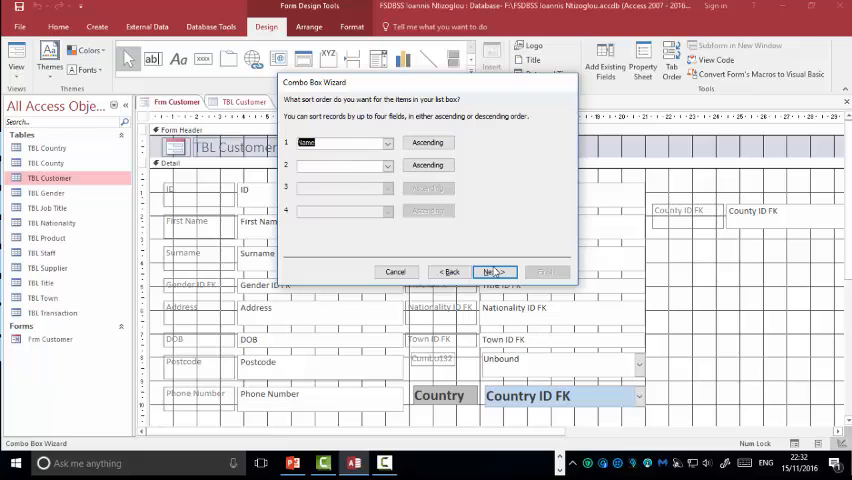
Store the second combo box value in County ID FK and finish the wizard.
left_click(492, 272)
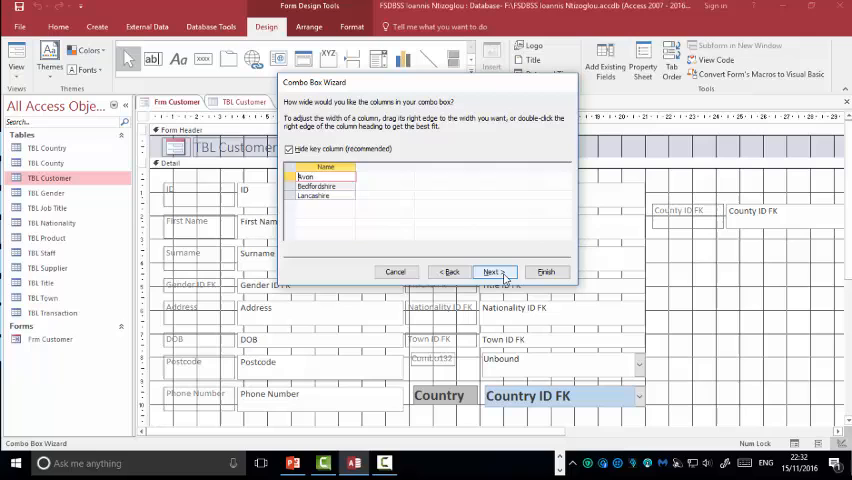
left_click(492, 272)
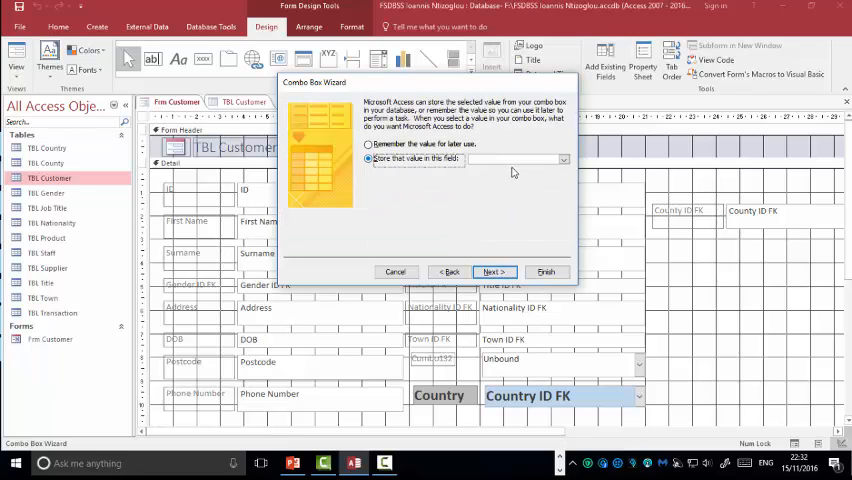
left_click(562, 160)
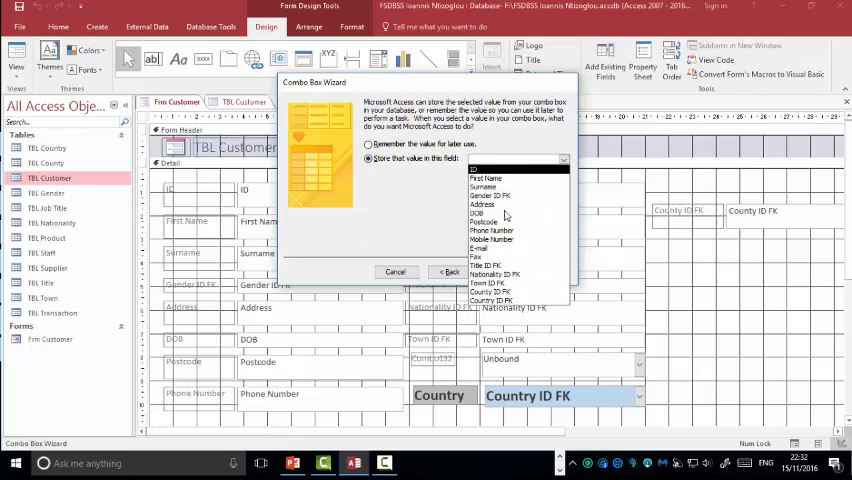
left_click(492, 292)
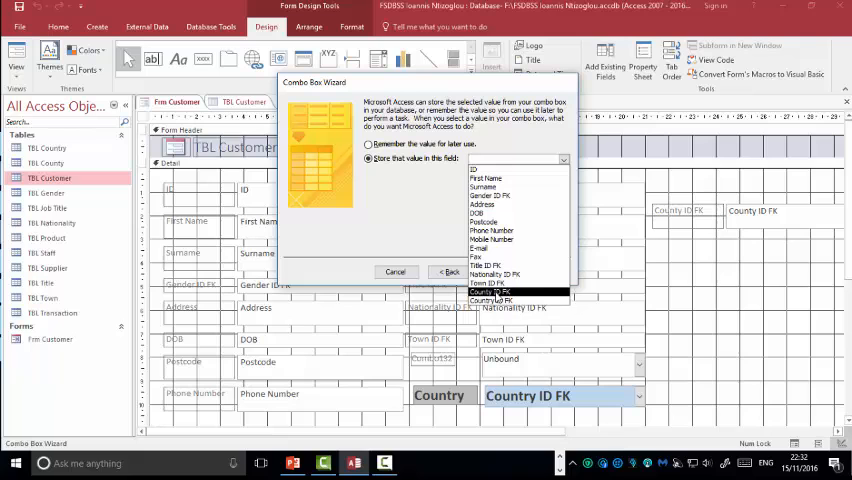
left_click(498, 290)
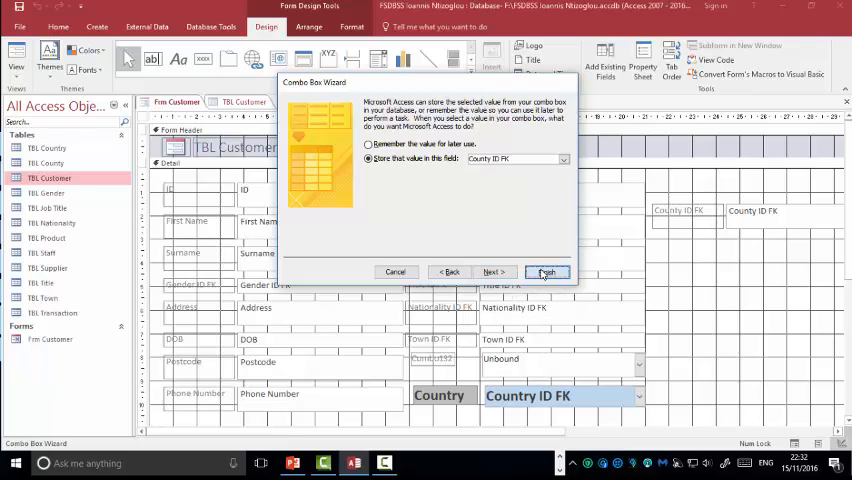
left_click(548, 272)
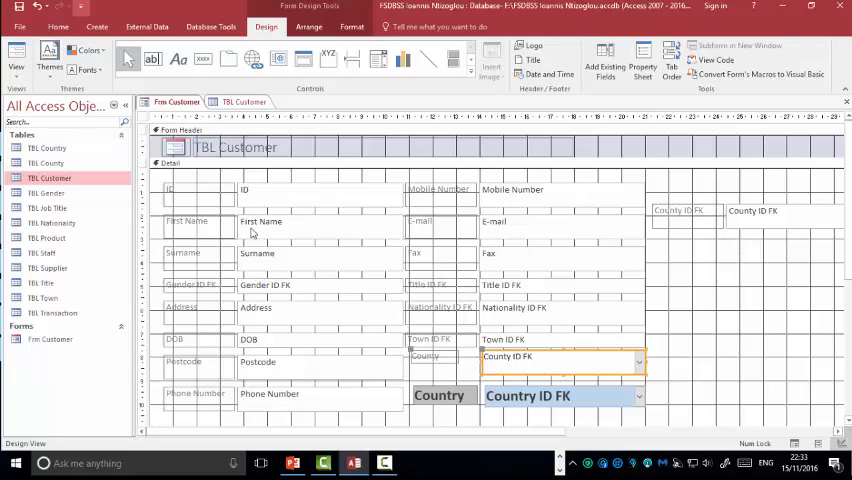
Copy the Country pair's bold blue formatting onto the County combo and label with Format Painter.
left_click(548, 394)
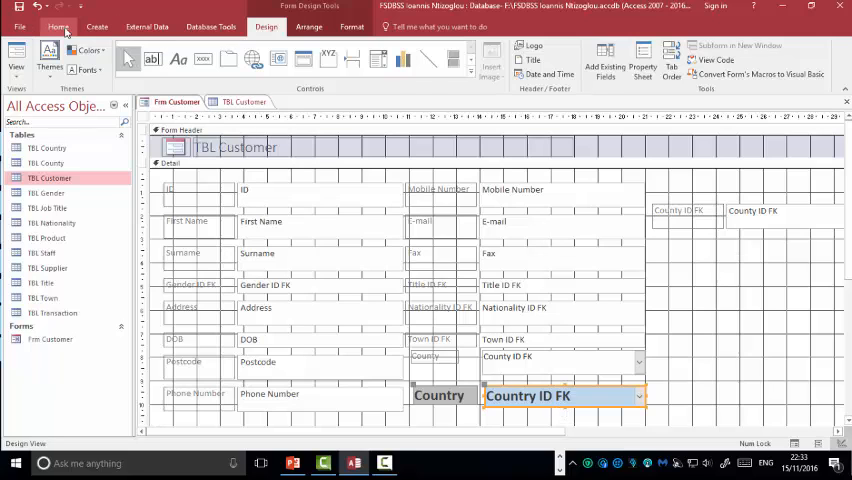
left_click(66, 32)
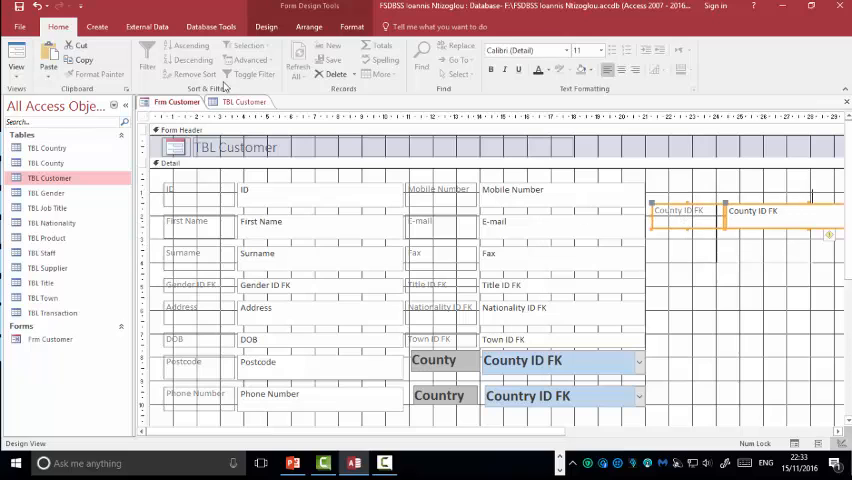
left_click(18, 56)
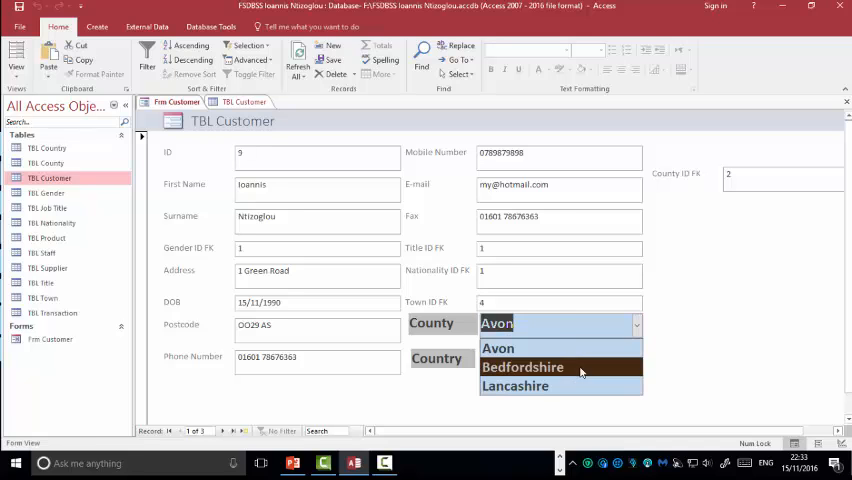
Try Bedfordshire and Lancashire in the County list, settle on Bedfordshire and check County ID FK.
left_click(526, 366)
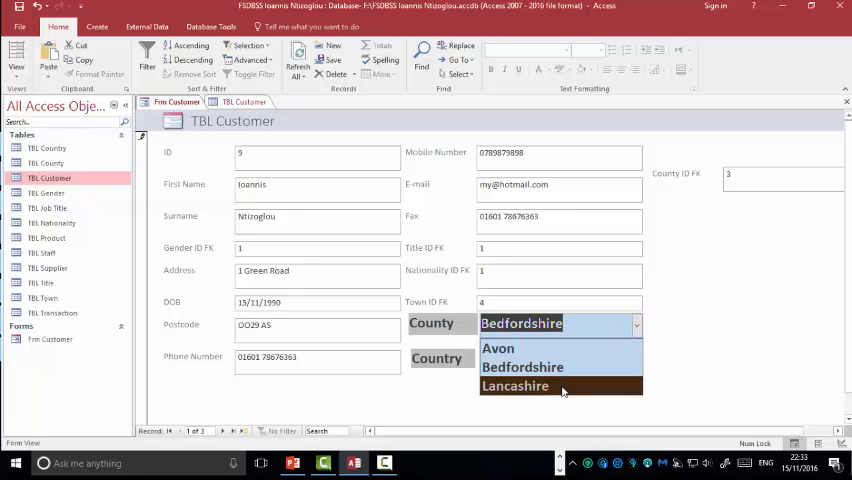
left_click(520, 384)
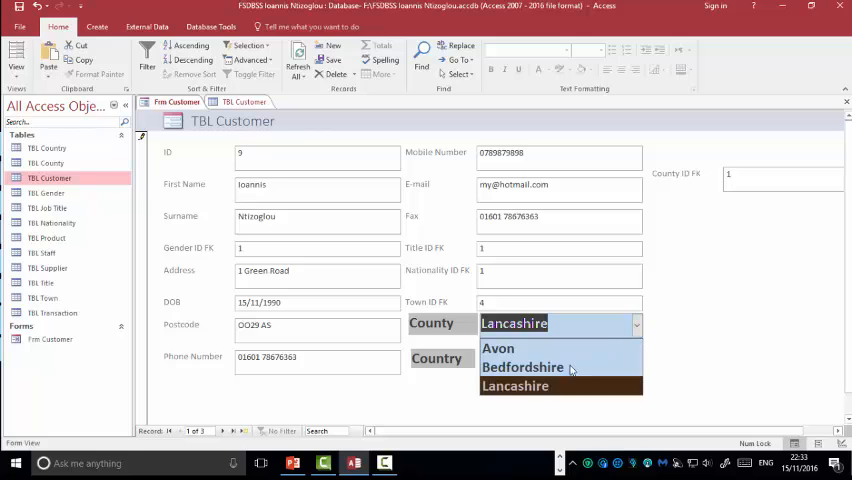
left_click(524, 366)
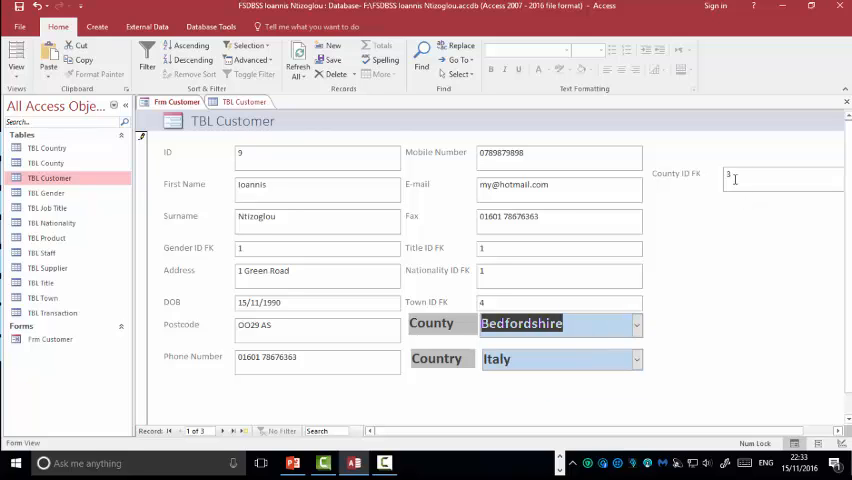
left_click(780, 176)
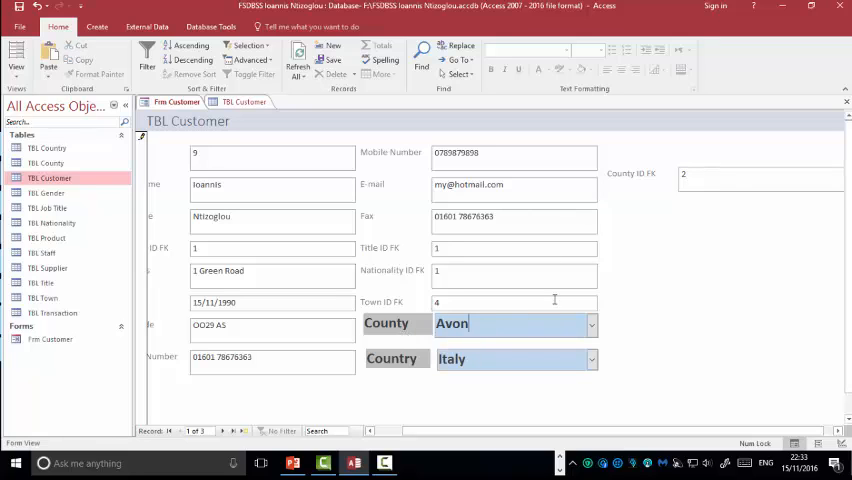
mouse_move(472, 268)
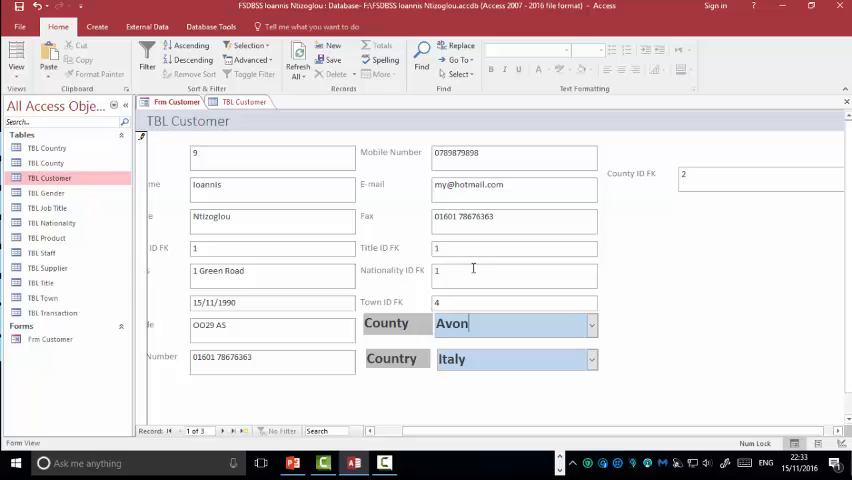
Return the Customer form to Design View.
left_click(18, 52)
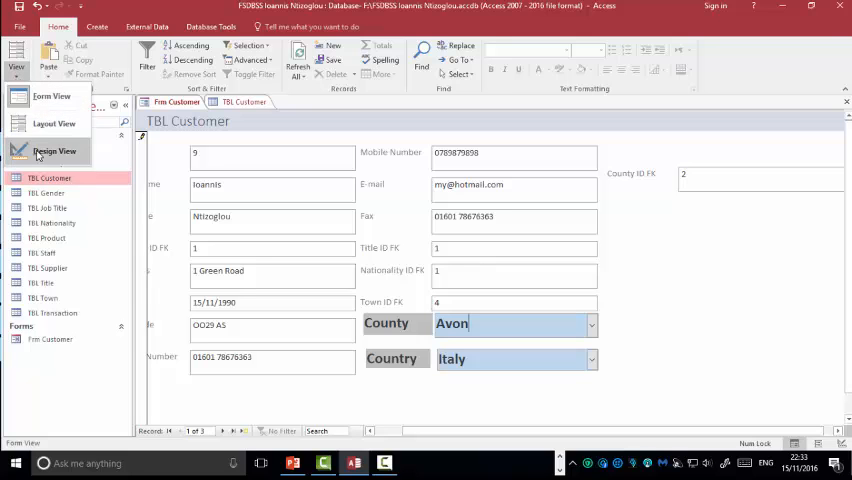
left_click(52, 152)
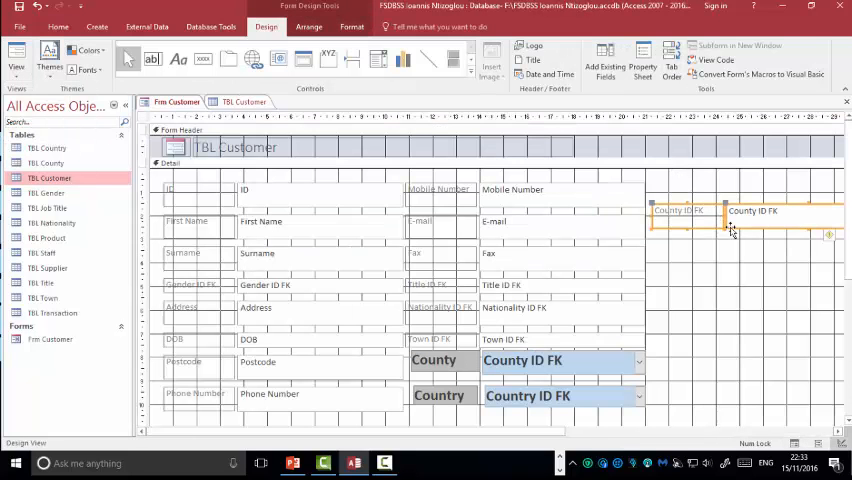
Delete the leftover County ID FK field and restyle the remaining labels and boxes bold blue.
key("Delete")
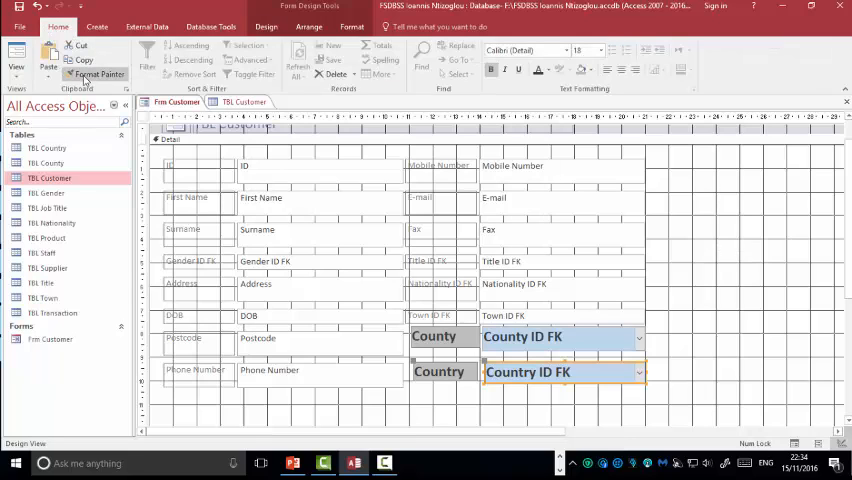
mouse_move(98, 74)
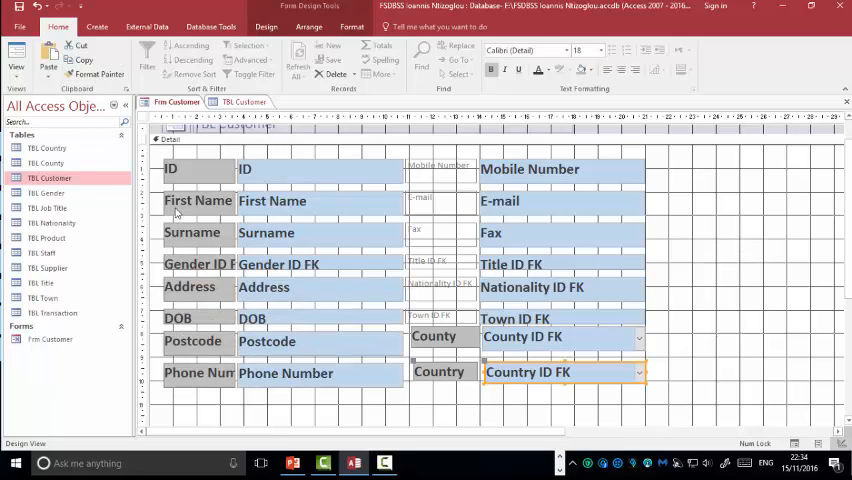
mouse_move(436, 348)
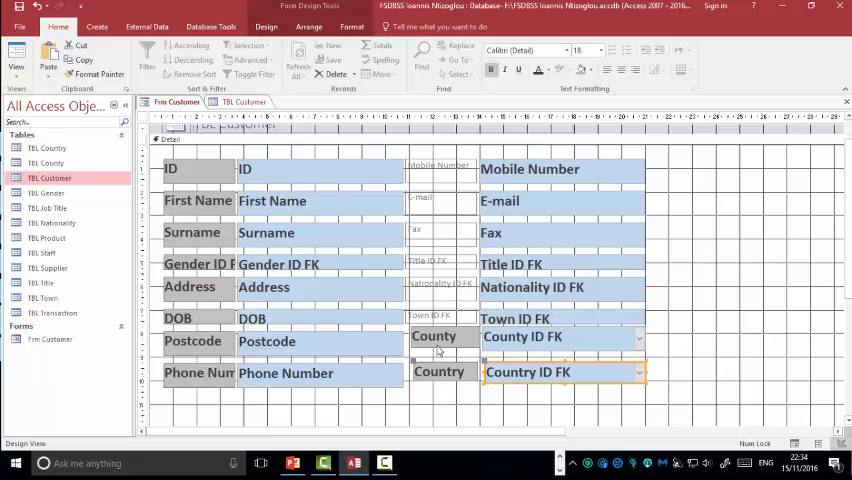
left_click(434, 336)
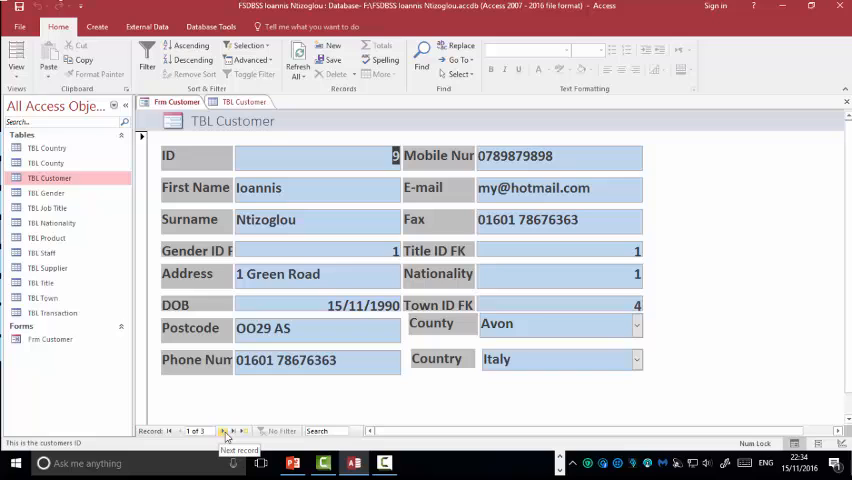
Start a blank new customer record from the navigation bar in Form View.
left_click(210, 432)
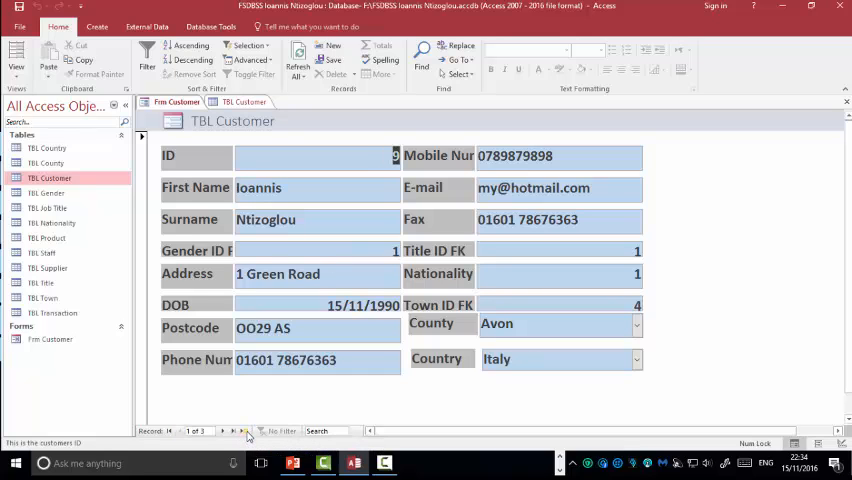
left_click(244, 432)
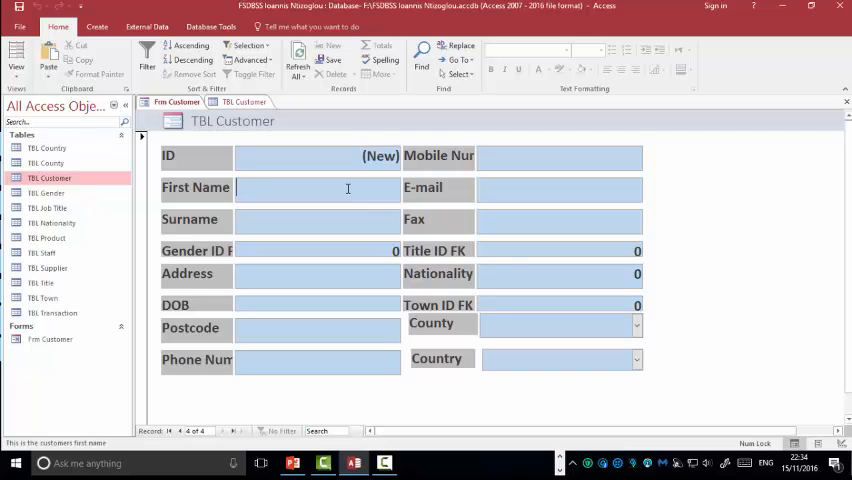
type("David")
left_click(316, 220)
type("White")
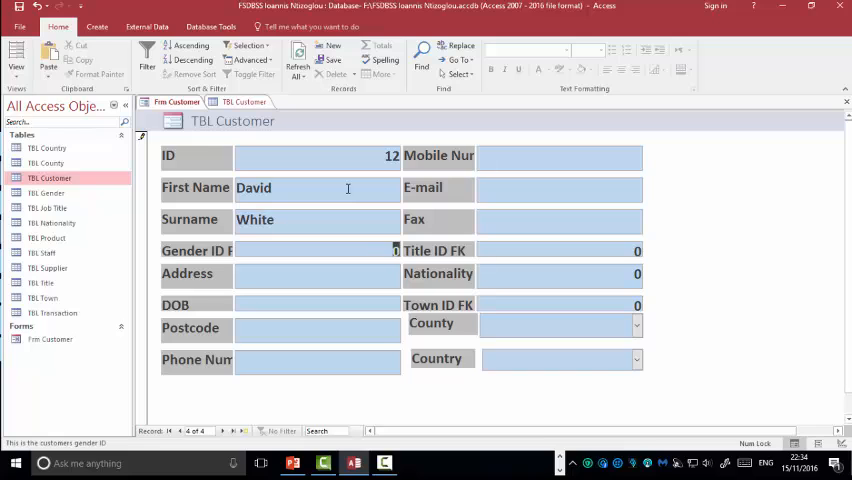
type("1")
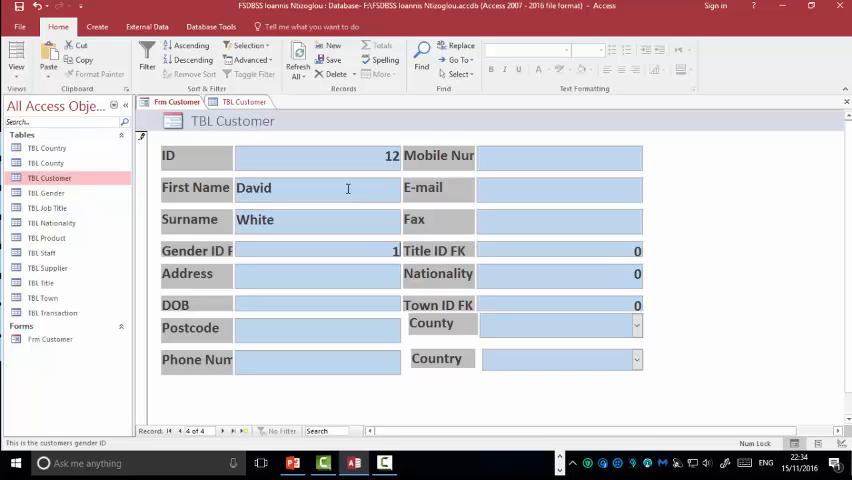
left_click(300, 272)
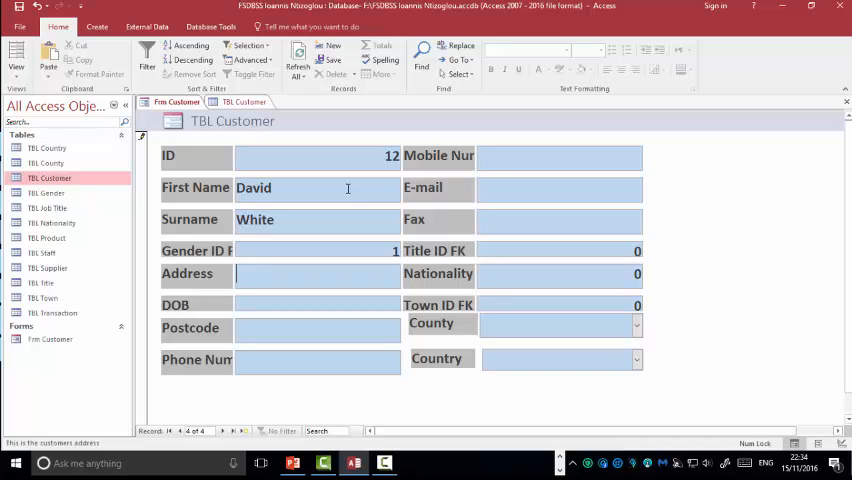
type("21 Green")
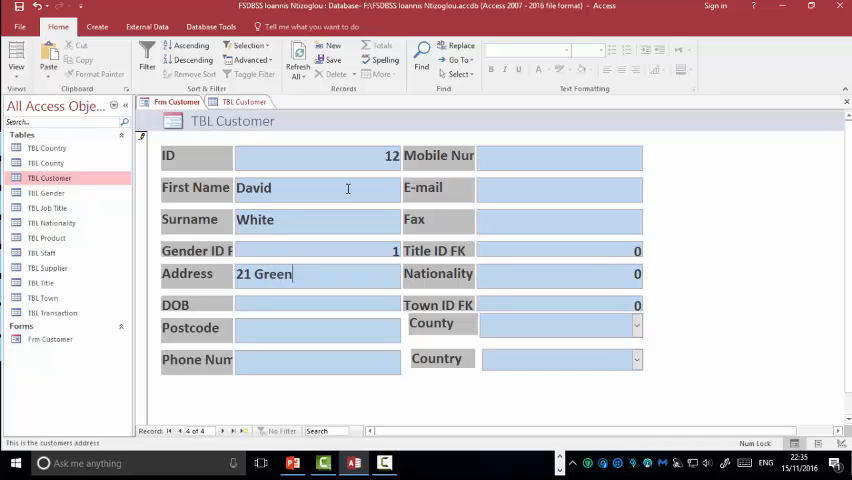
type("Road")
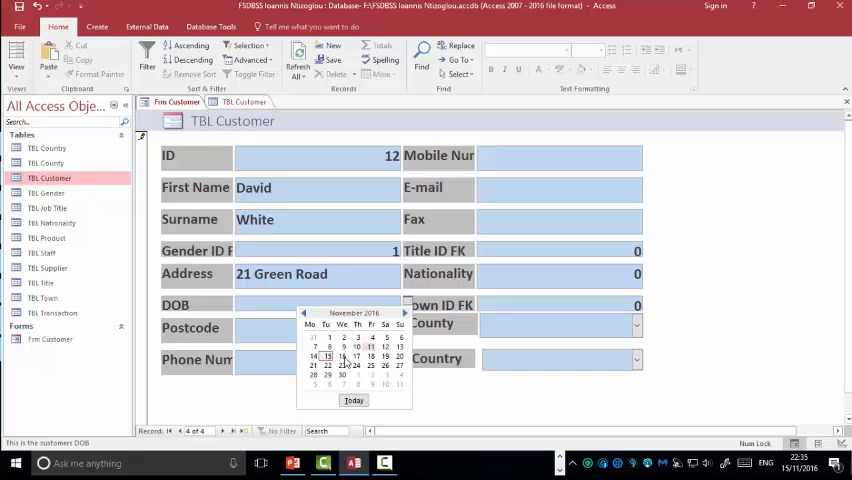
left_click(340, 356)
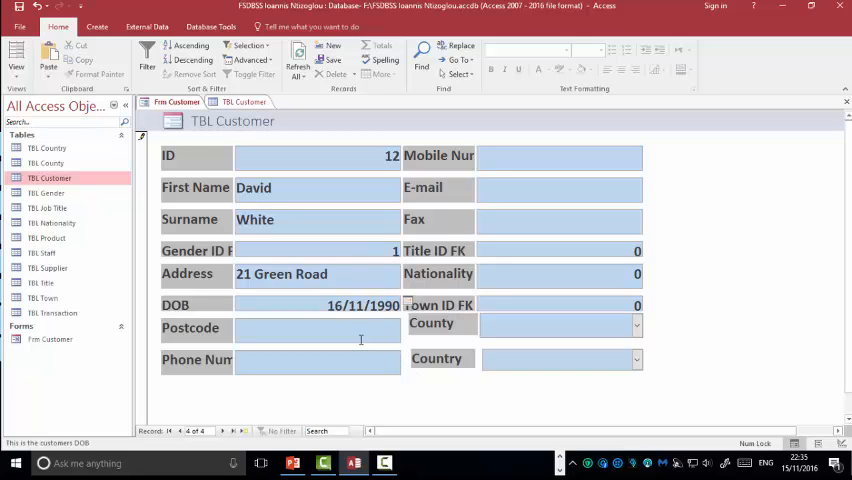
type("O")
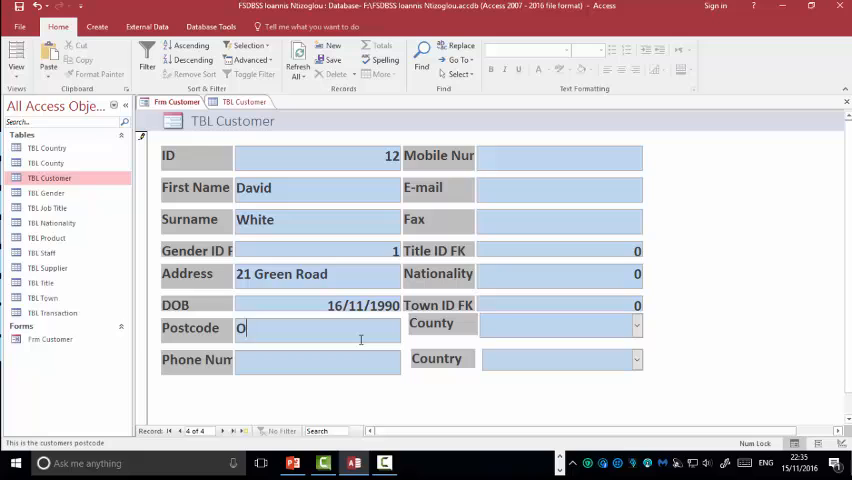
type("L465")
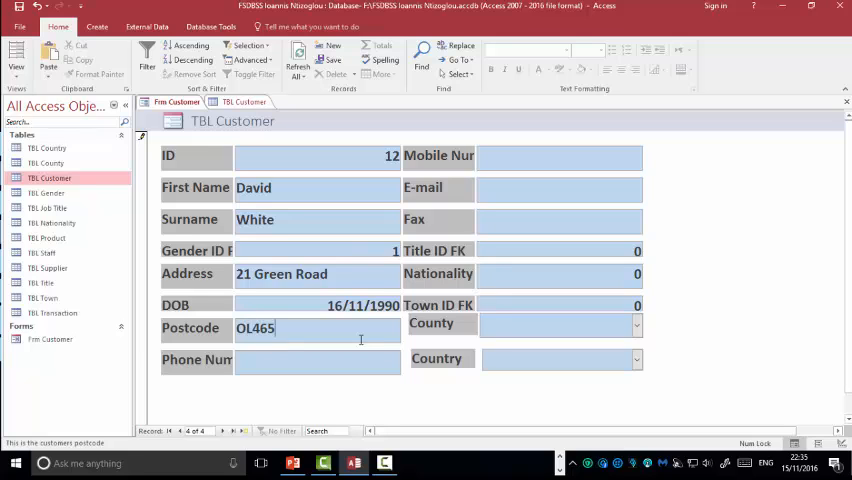
type("SA")
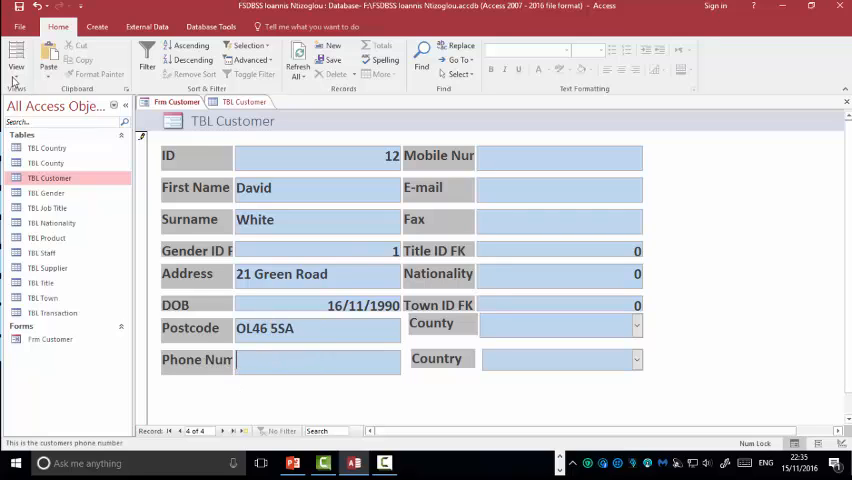
left_click(16, 50)
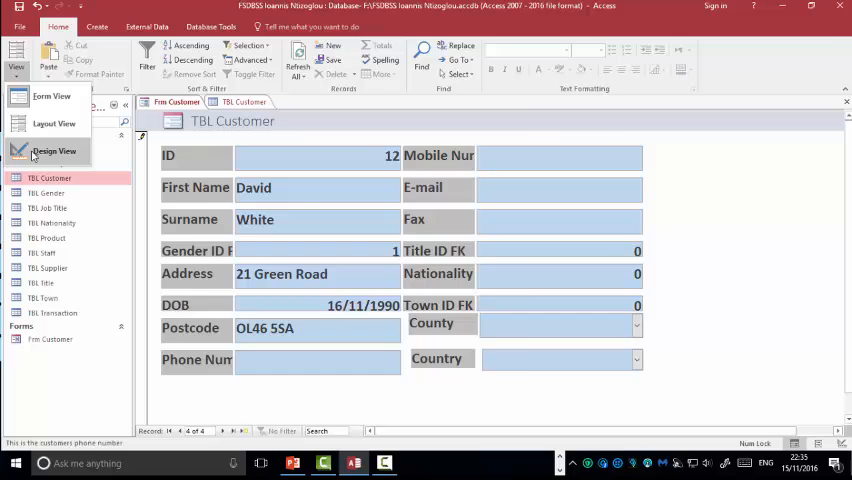
Visit Design View briefly, then preview the form with real customer data.
left_click(54, 150)
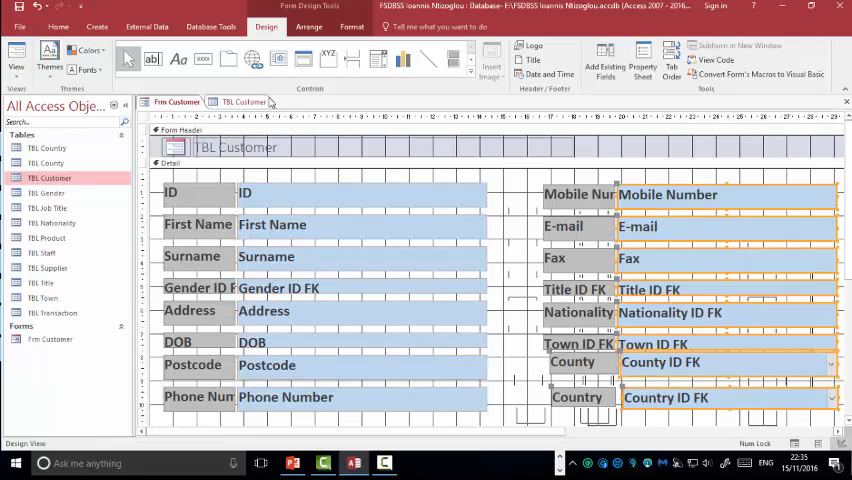
left_click(14, 56)
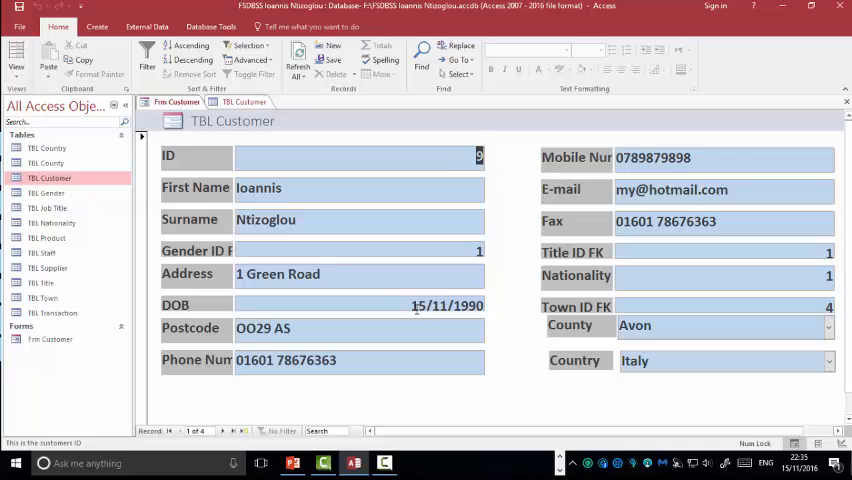
Left-align the ID, Gender ID FK and DOB values in the left-column boxes.
left_click(448, 304)
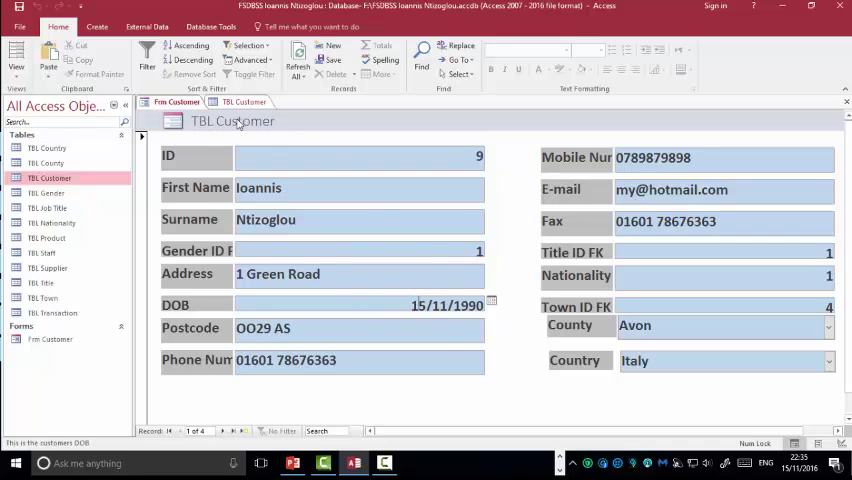
left_click(20, 52)
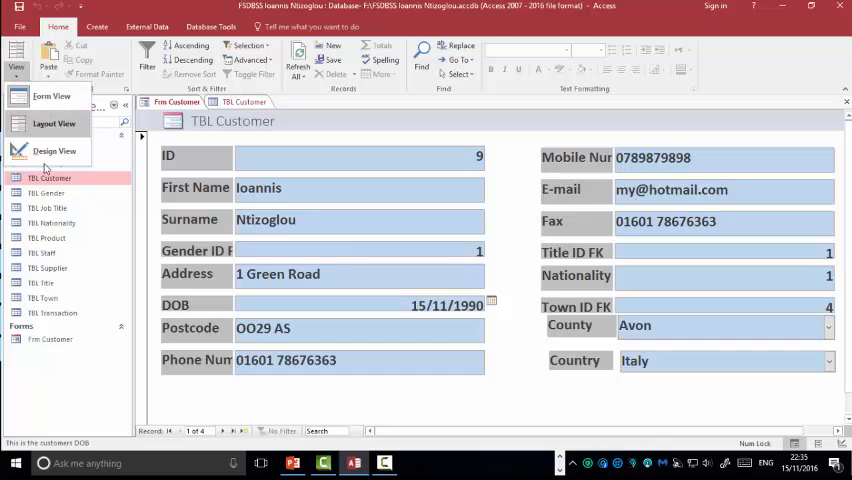
left_click(56, 152)
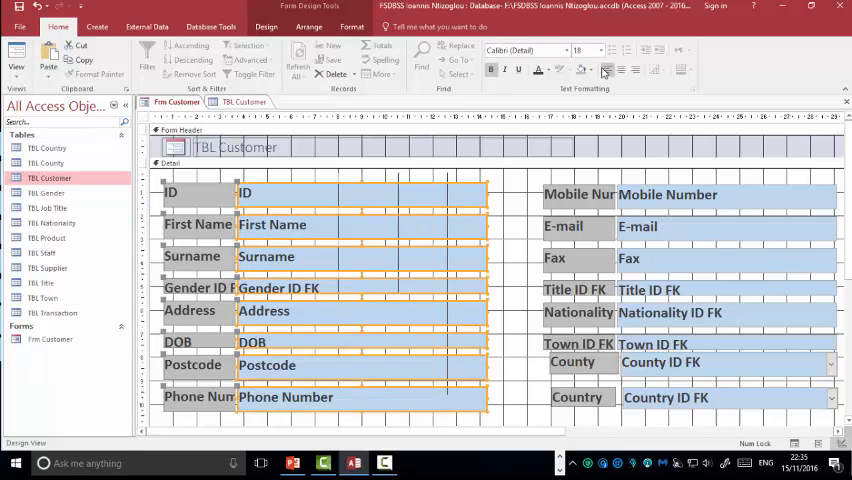
left_click(710, 396)
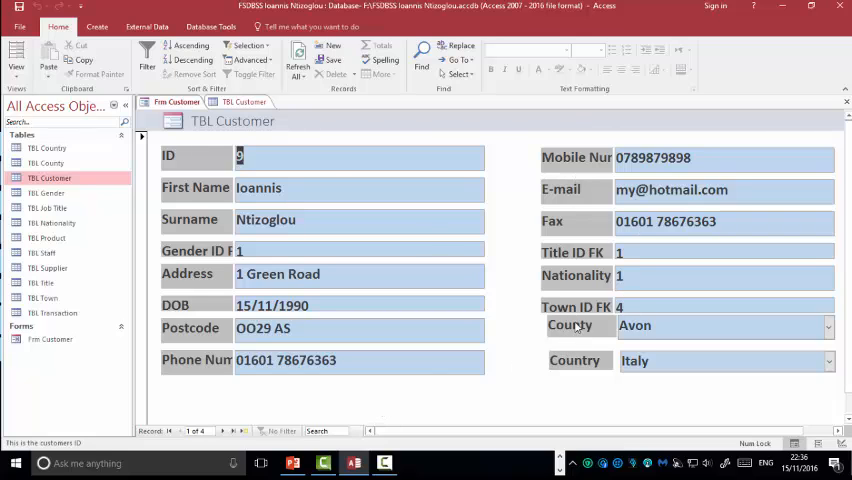
Back in Design View, line the County label up with the Town ID FK label.
left_click(20, 64)
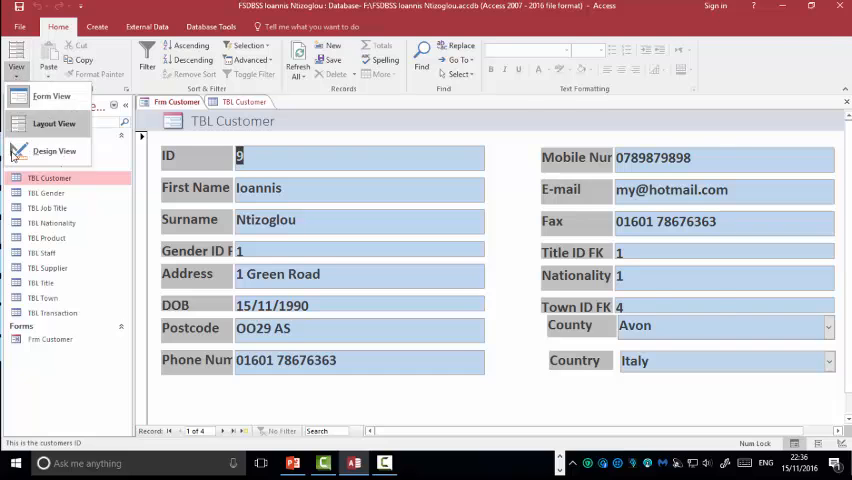
left_click(52, 152)
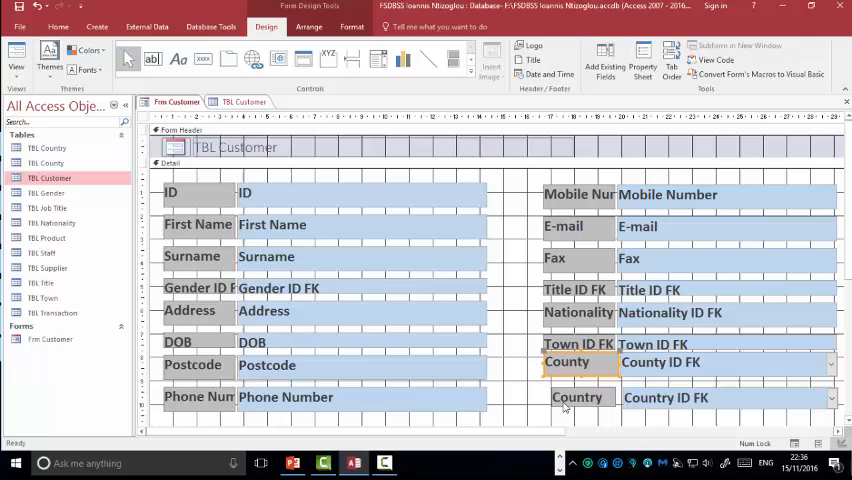
left_click(580, 396)
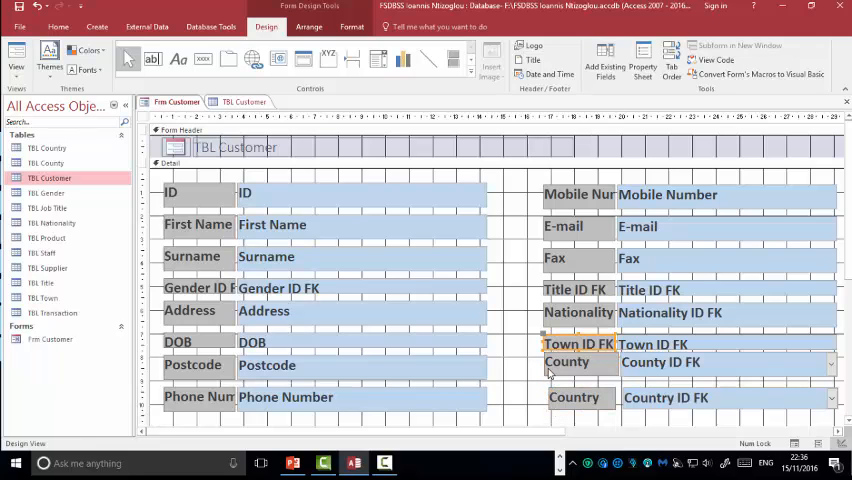
left_click(568, 362)
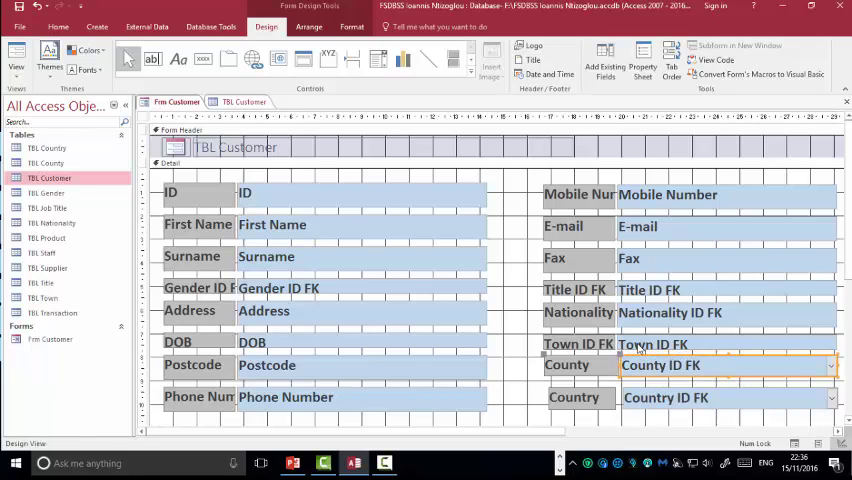
Line the County box up with the Town ID FK box and select the Country label.
left_click(652, 344)
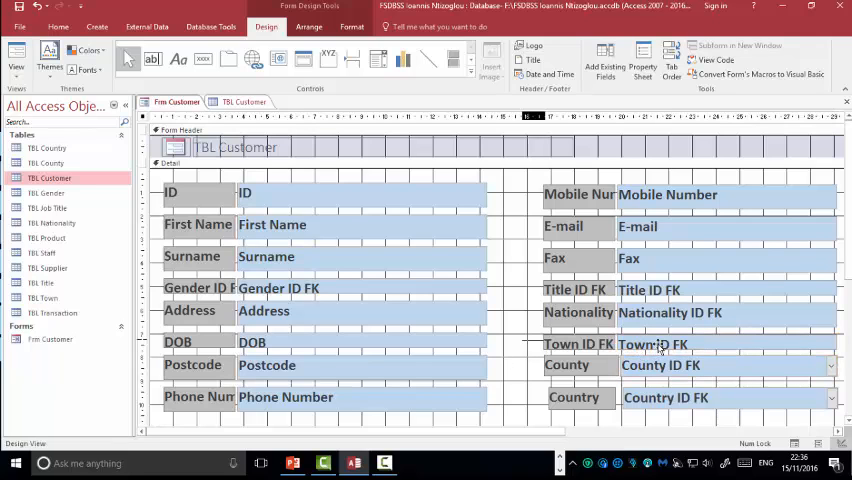
left_click(652, 344)
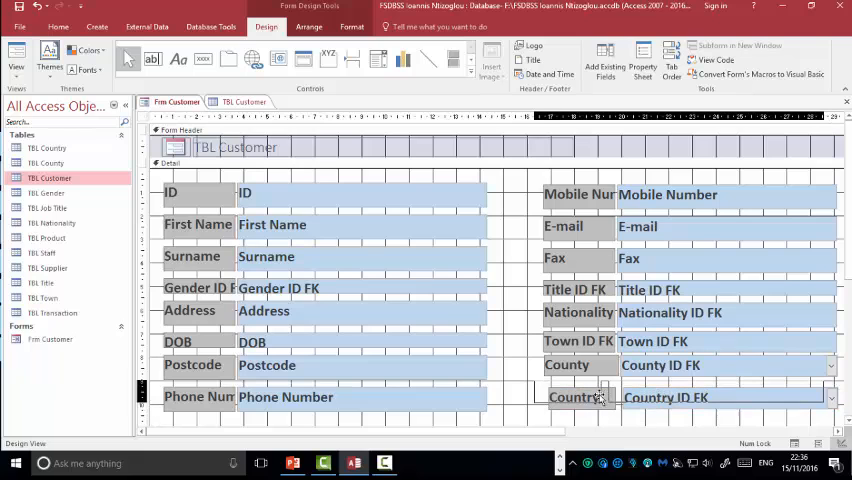
left_click(568, 396)
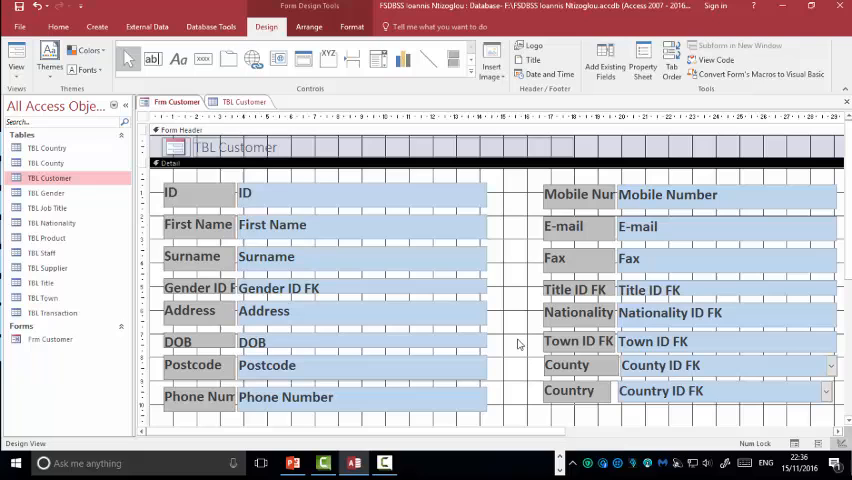
mouse_move(250, 200)
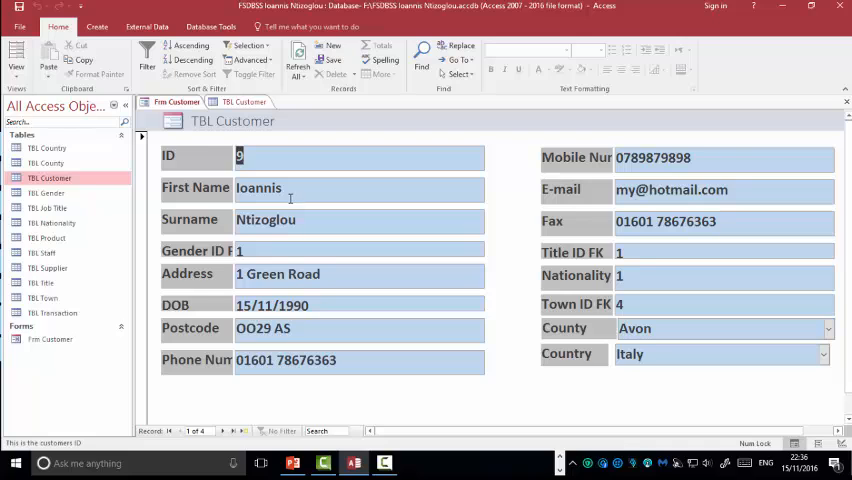
mouse_move(288, 200)
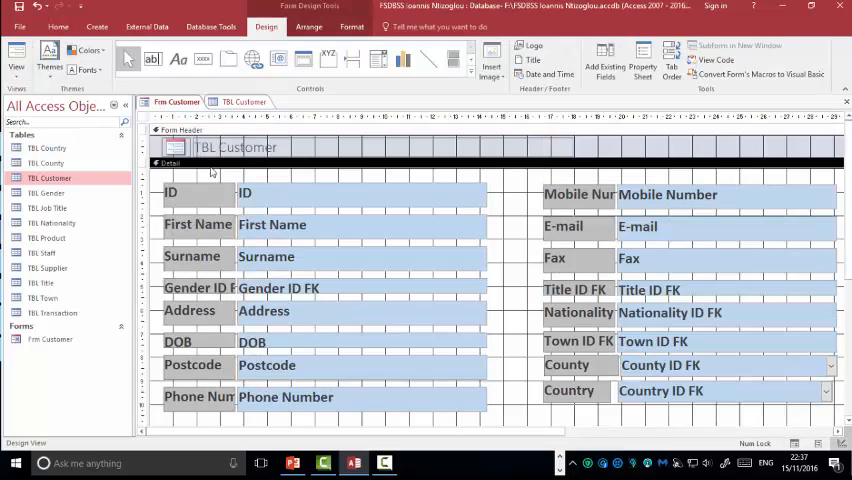
Insert the Salford City College logo in the header beside the Customer title.
left_click(176, 148)
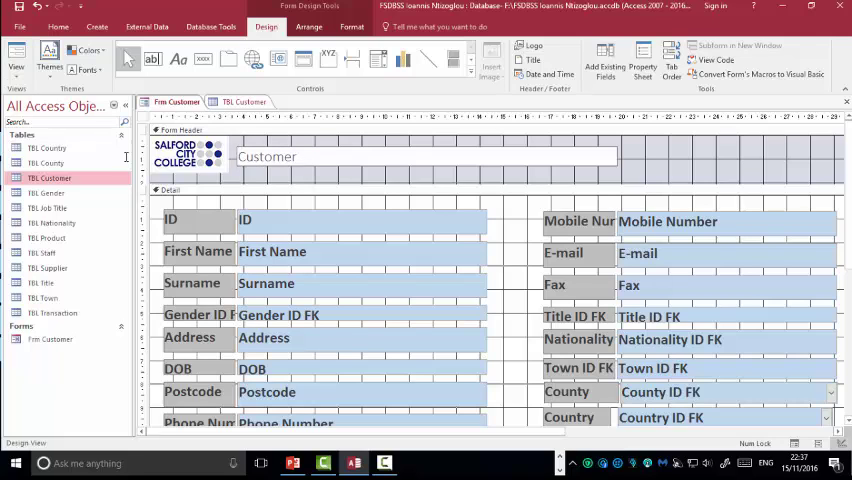
left_click(266, 156)
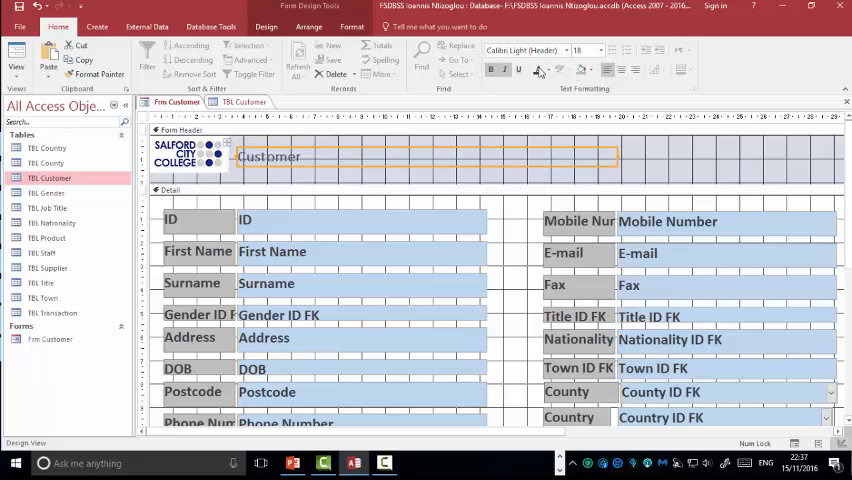
Style the Customer title with a dark blue fill, white centred text and a larger font sized to the header.
left_click(566, 68)
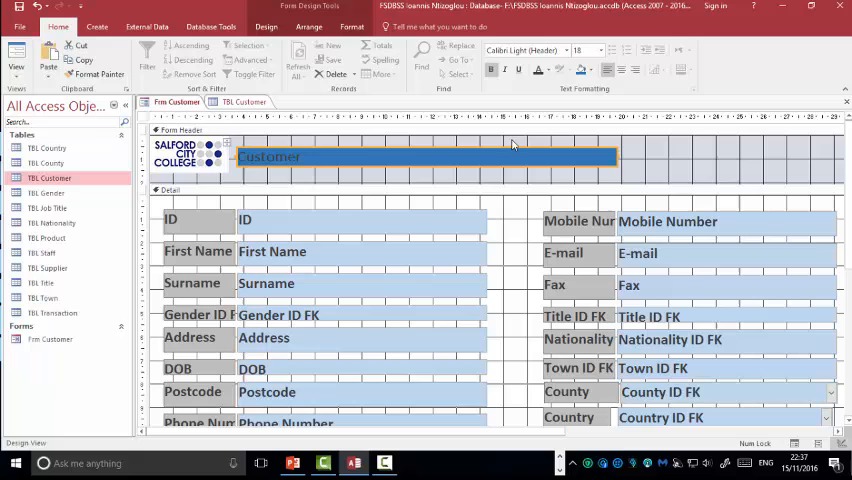
left_click(550, 72)
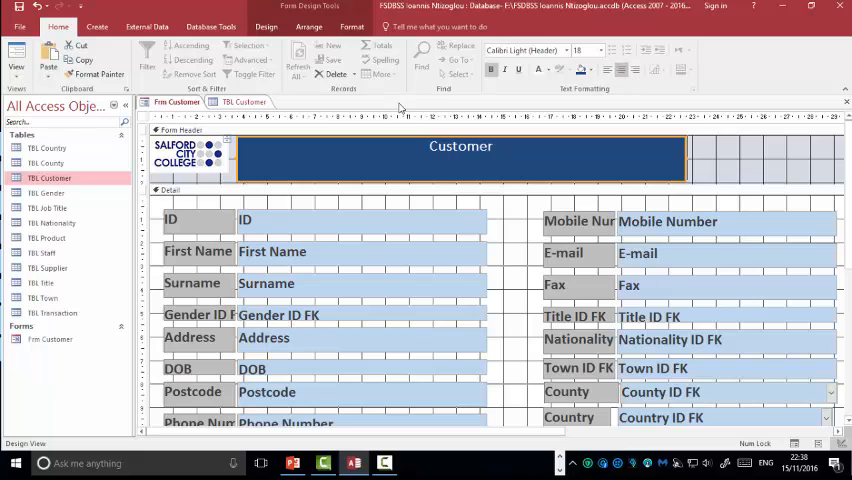
left_click(598, 48)
type("72")
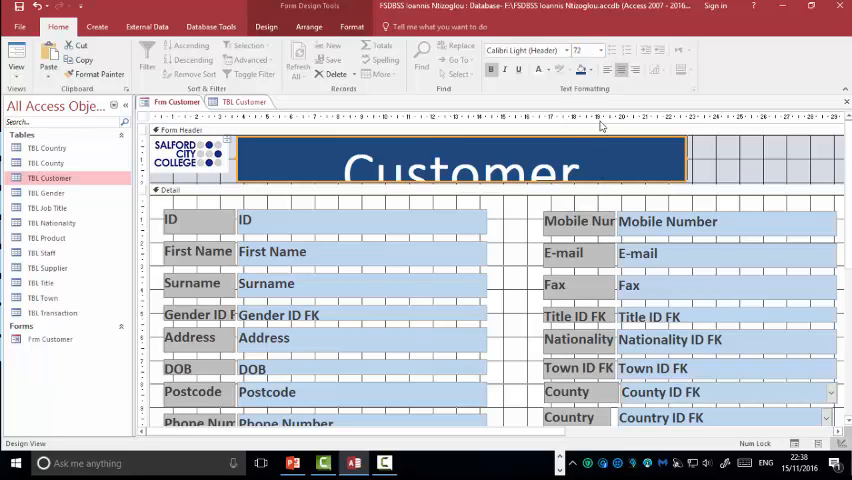
left_click(598, 48)
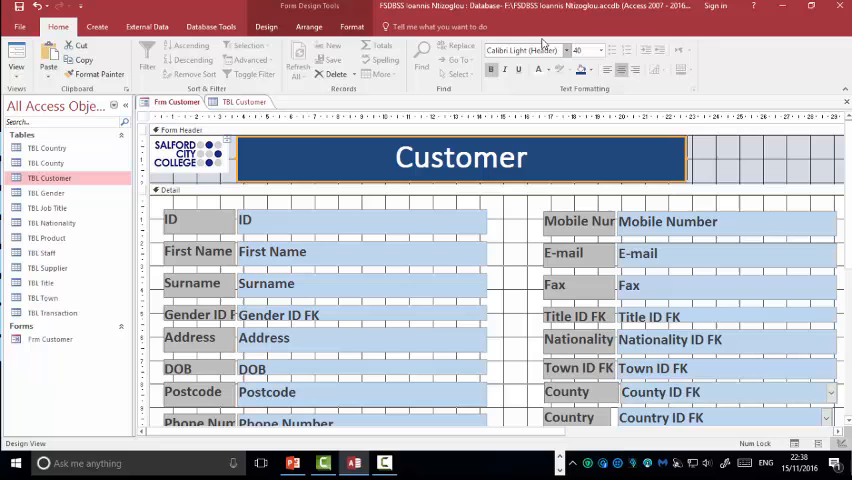
left_click(190, 160)
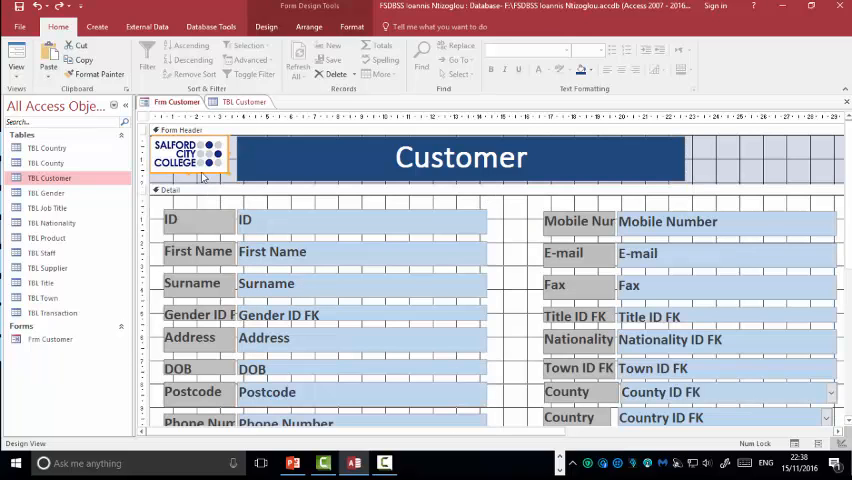
left_click(196, 160)
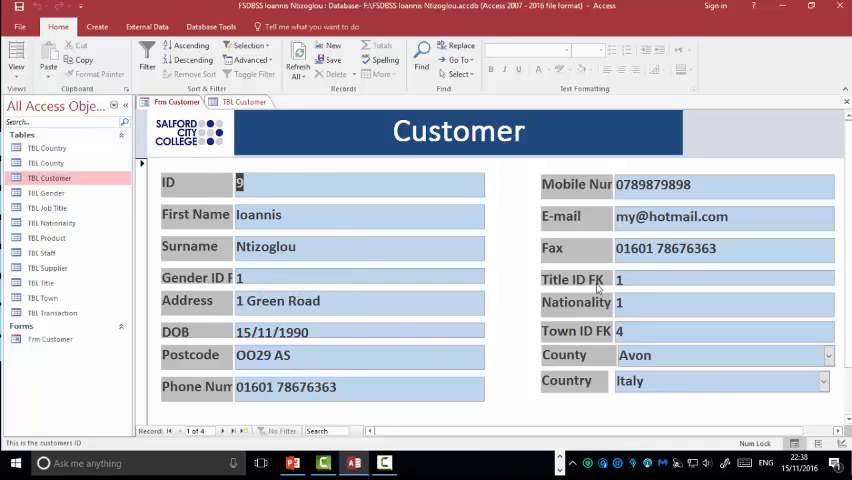
mouse_move(458, 376)
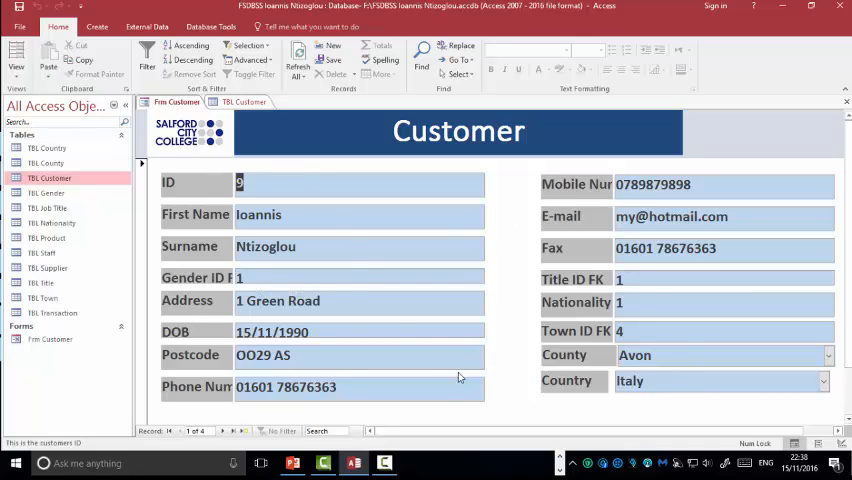
Browse through the existing customer records and move to a blank new record.
scroll("down", 3)
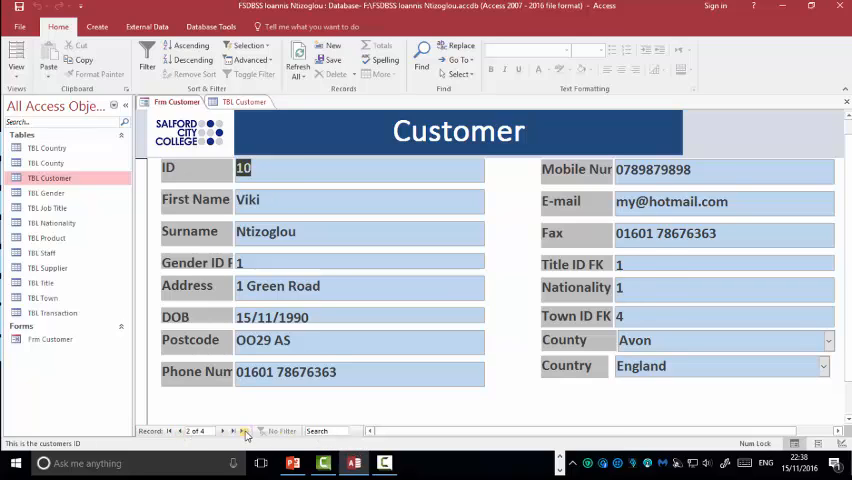
left_click(240, 432)
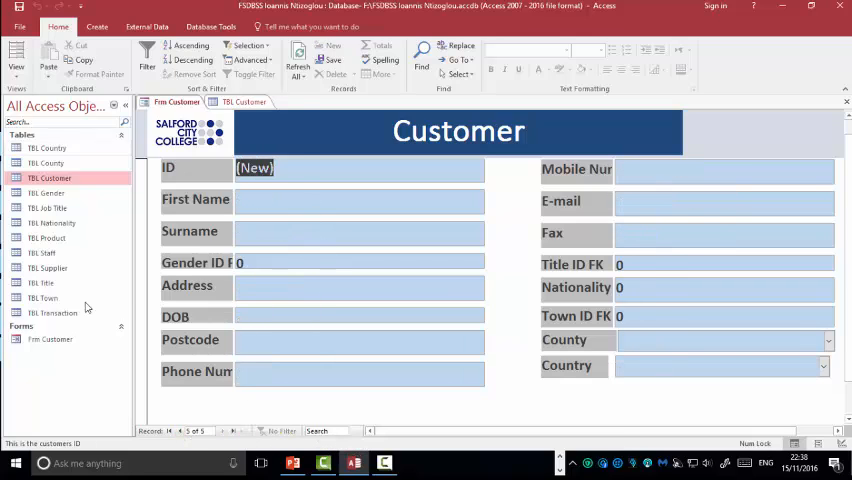